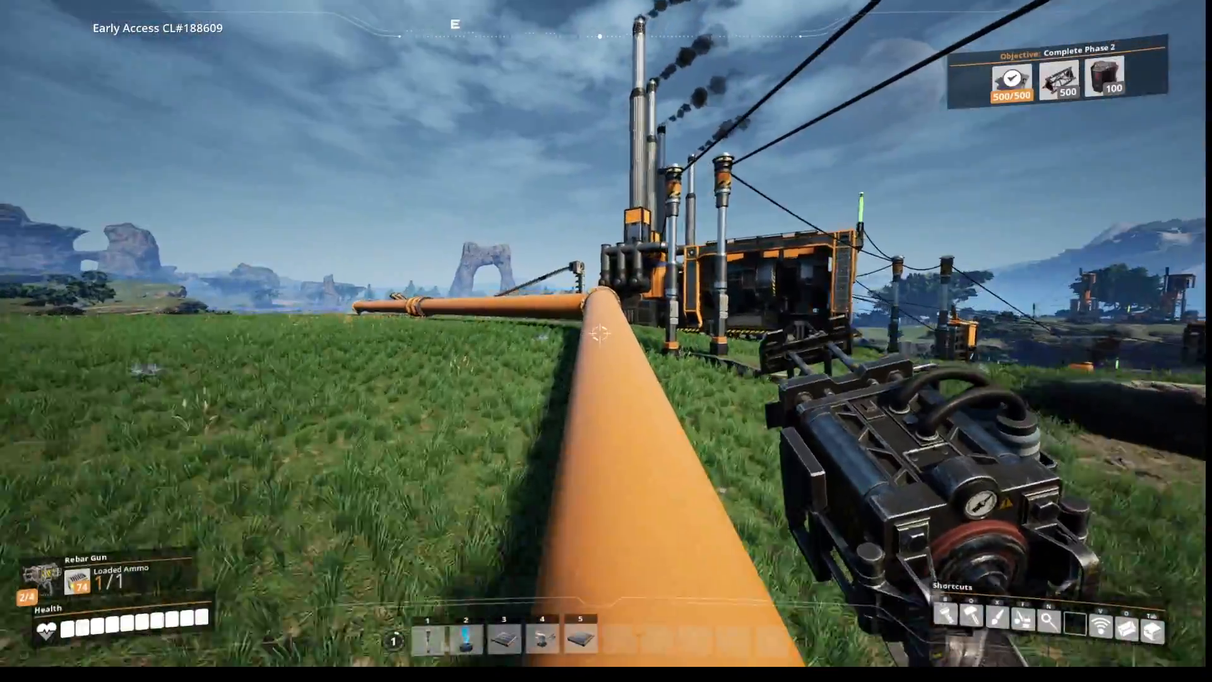
mouse_move(602, 339)
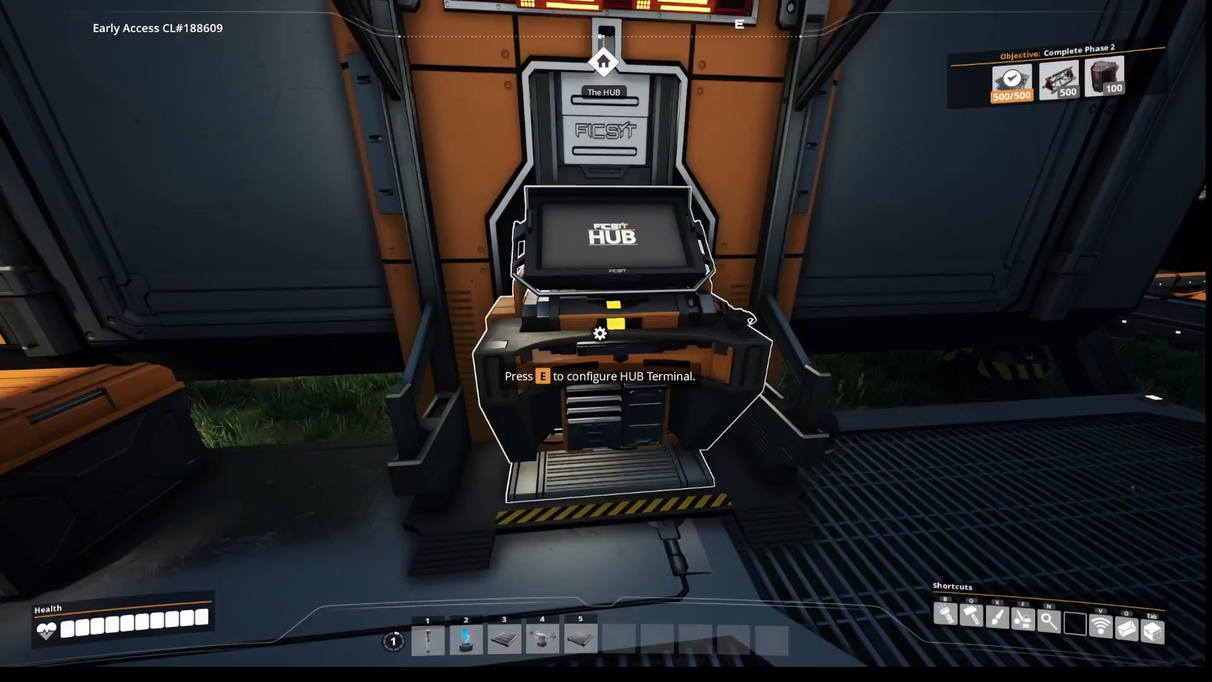
Review the Tier 3 milestones at the HUB and settle on Basic Steel Production
key("e")
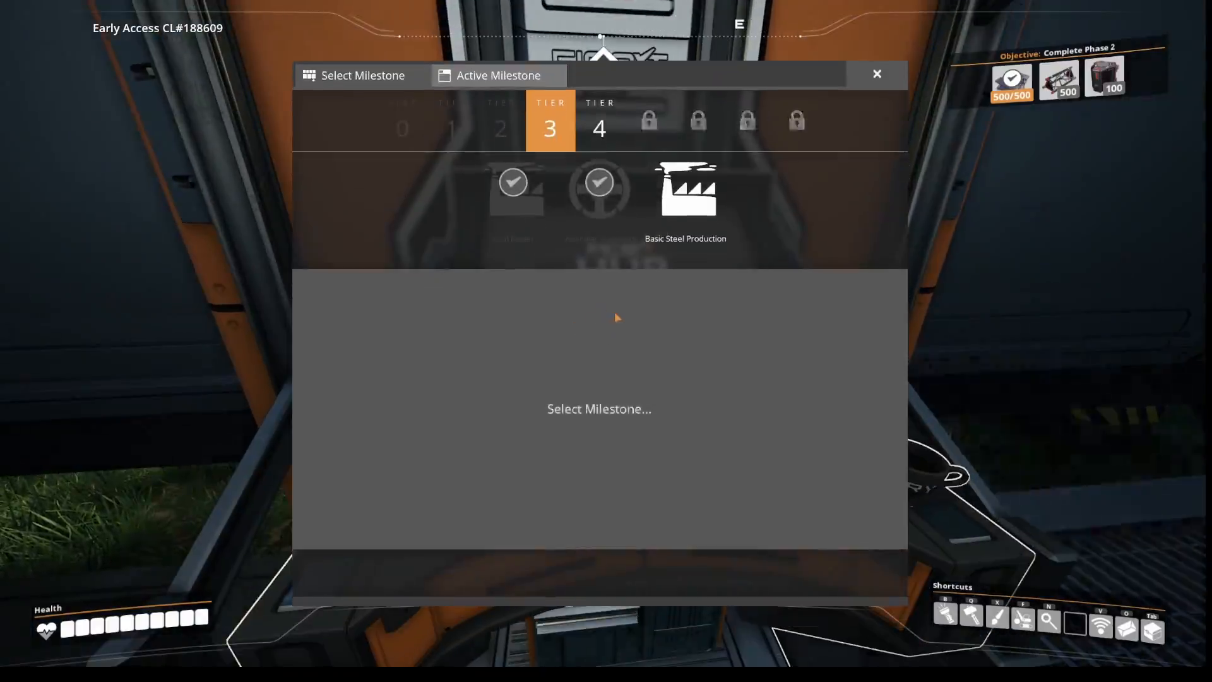
left_click(600, 190)
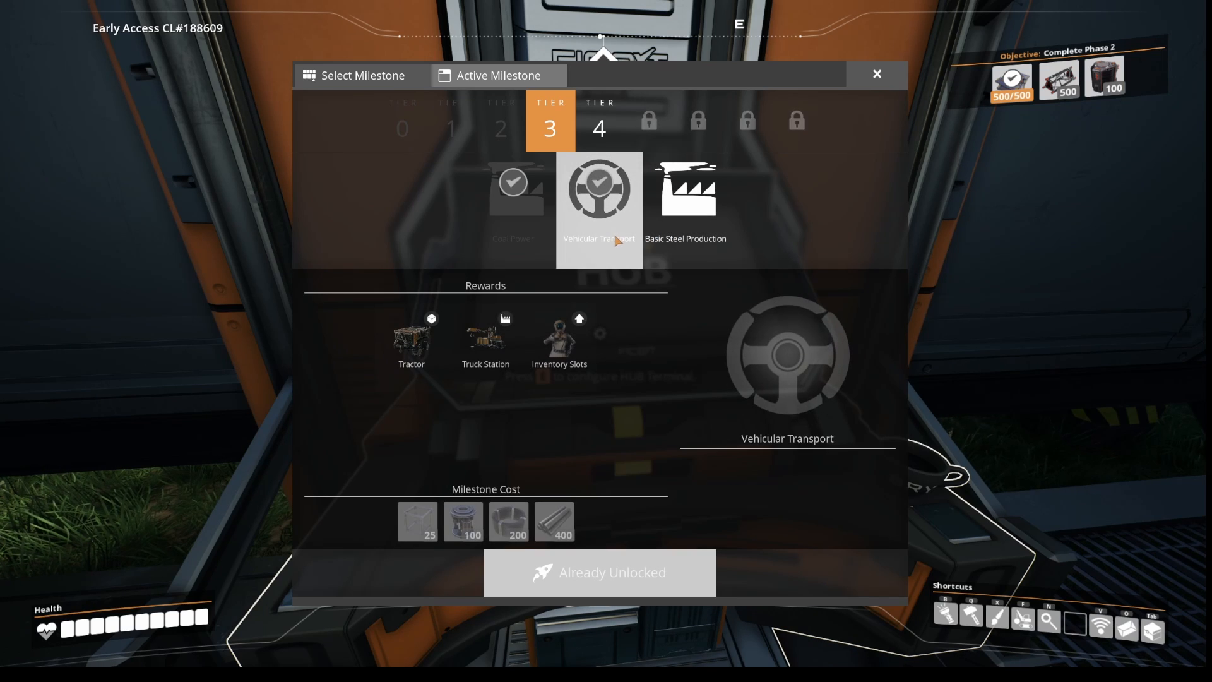
mouse_move(451, 451)
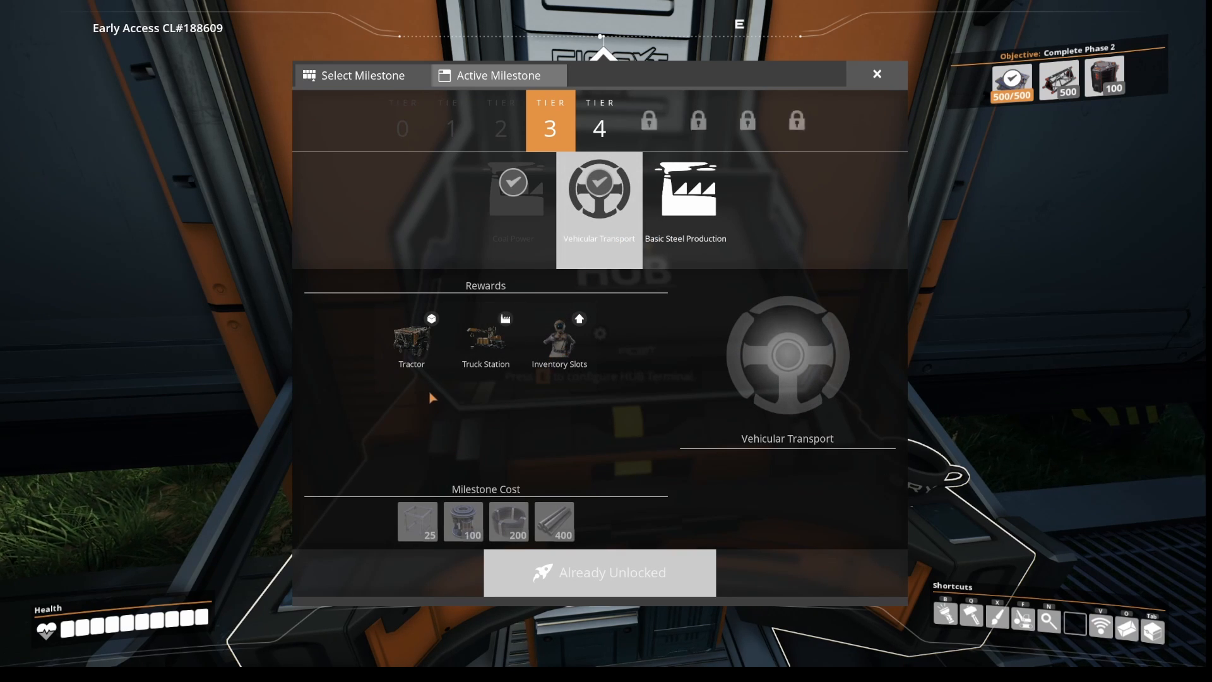
mouse_move(589, 352)
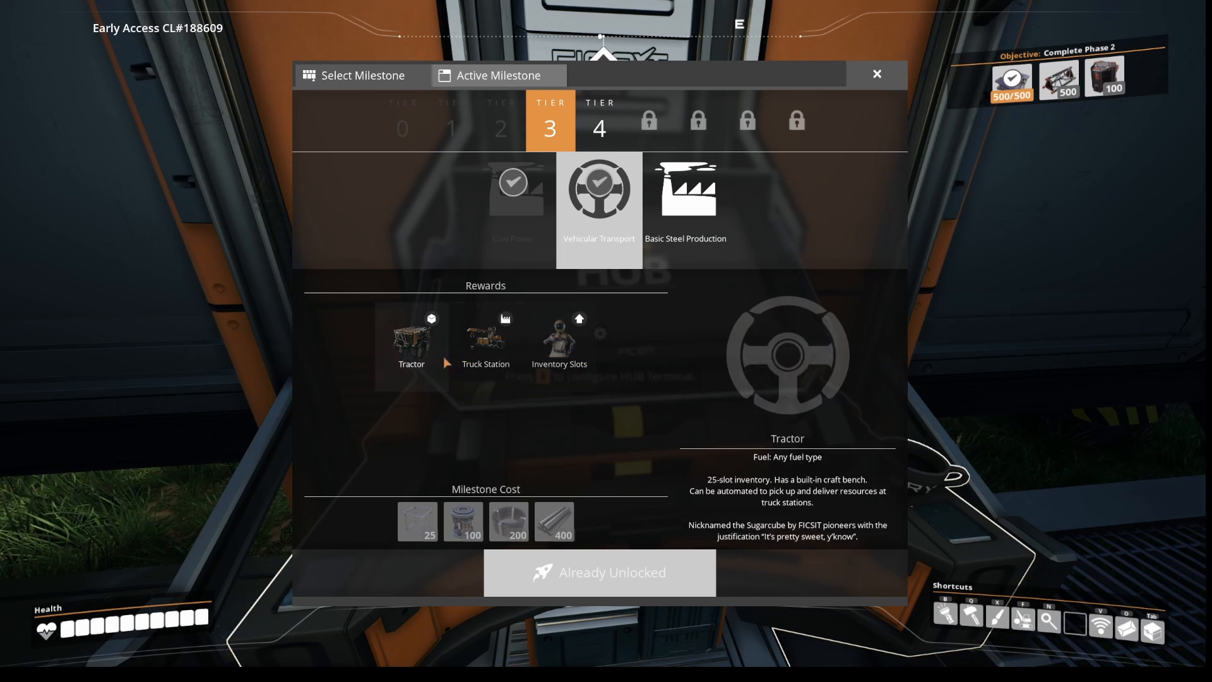
left_click(685, 208)
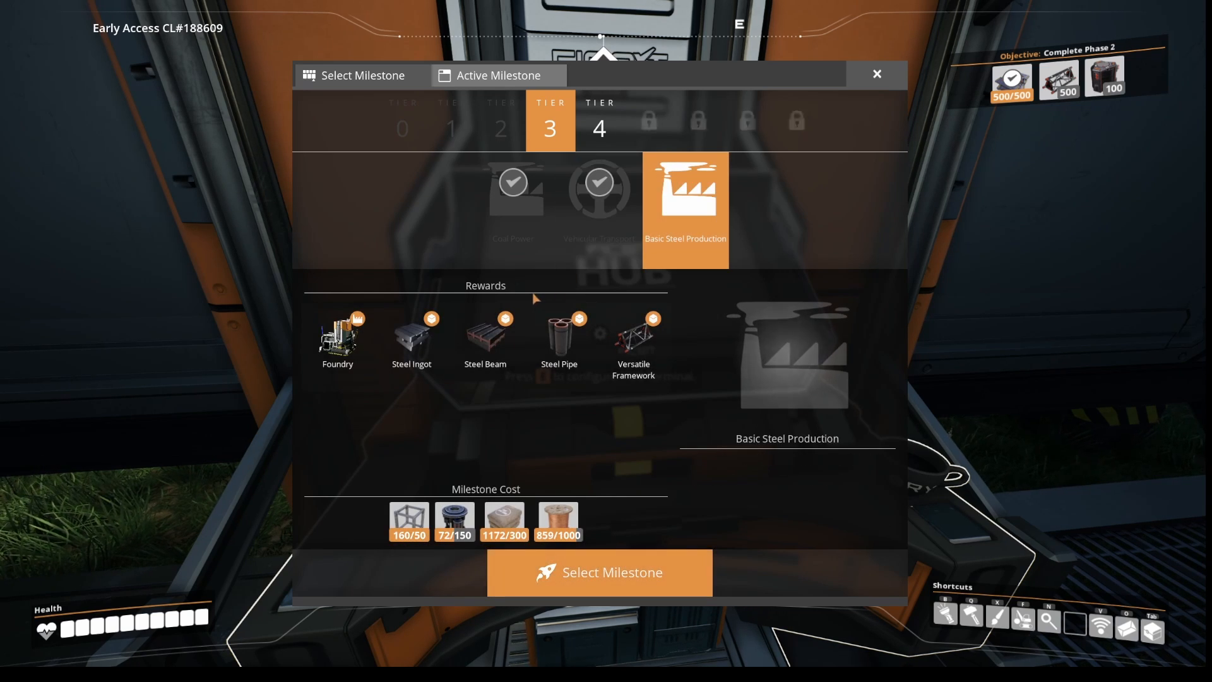
mouse_move(404, 427)
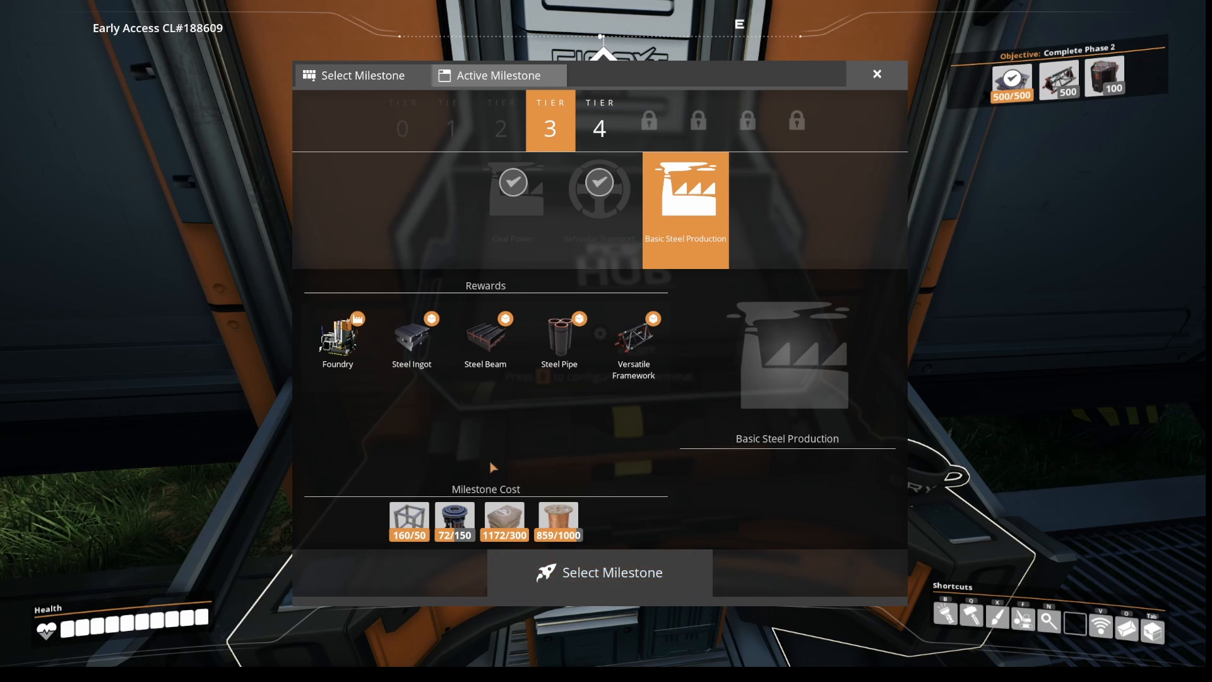
mouse_move(558, 519)
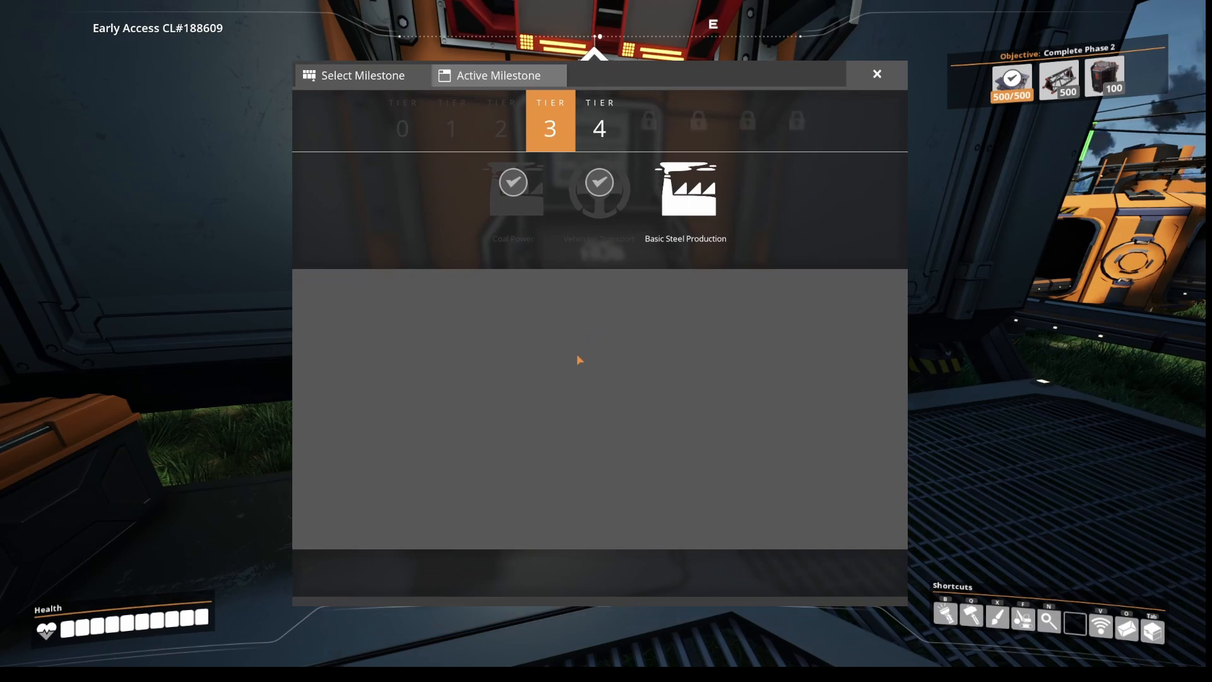
left_click(686, 201)
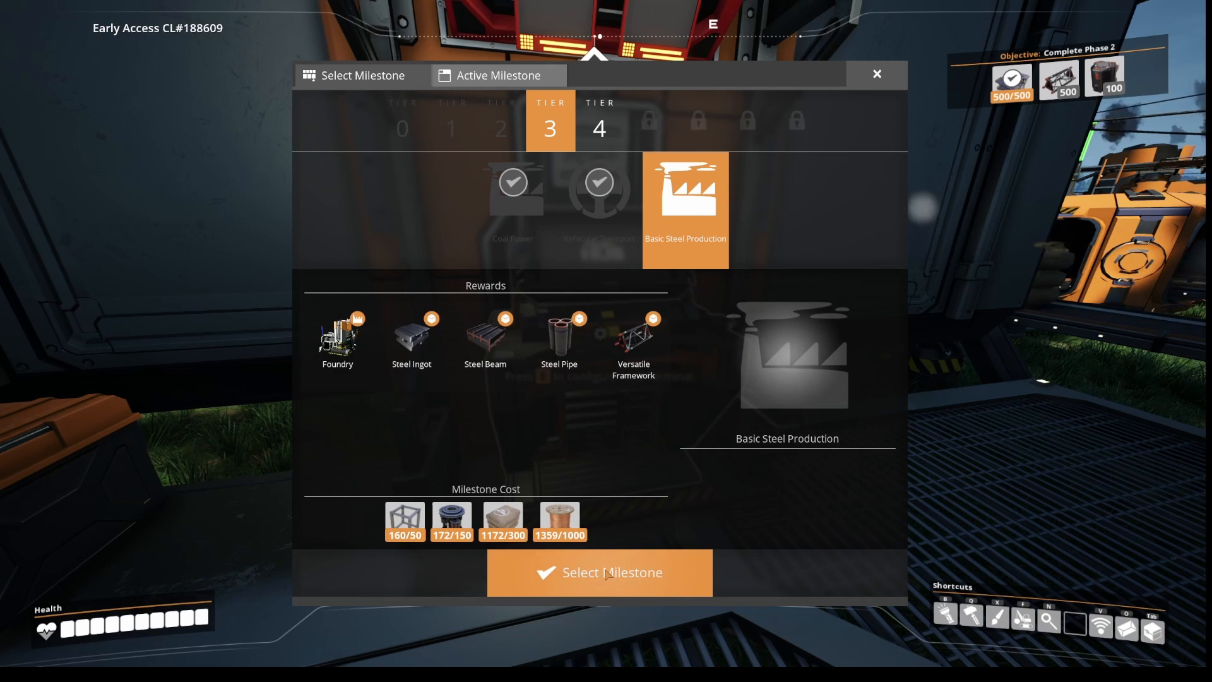
Make Basic Steel Production the active milestone
left_click(600, 573)
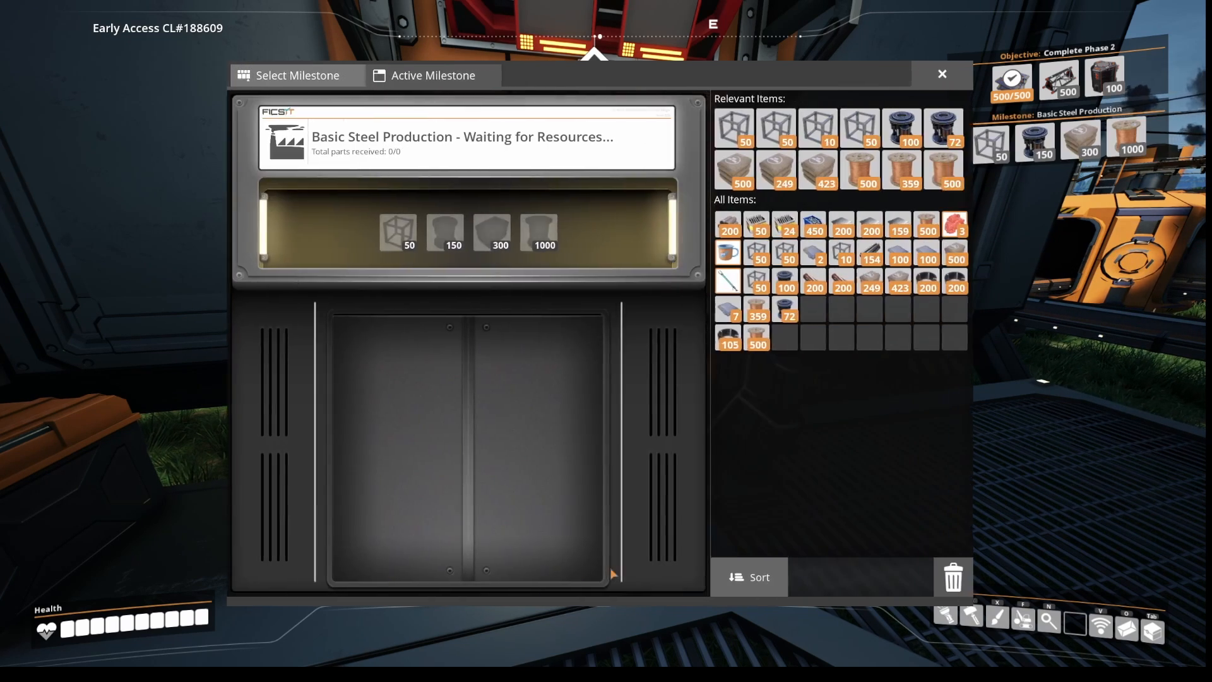
mouse_move(734, 127)
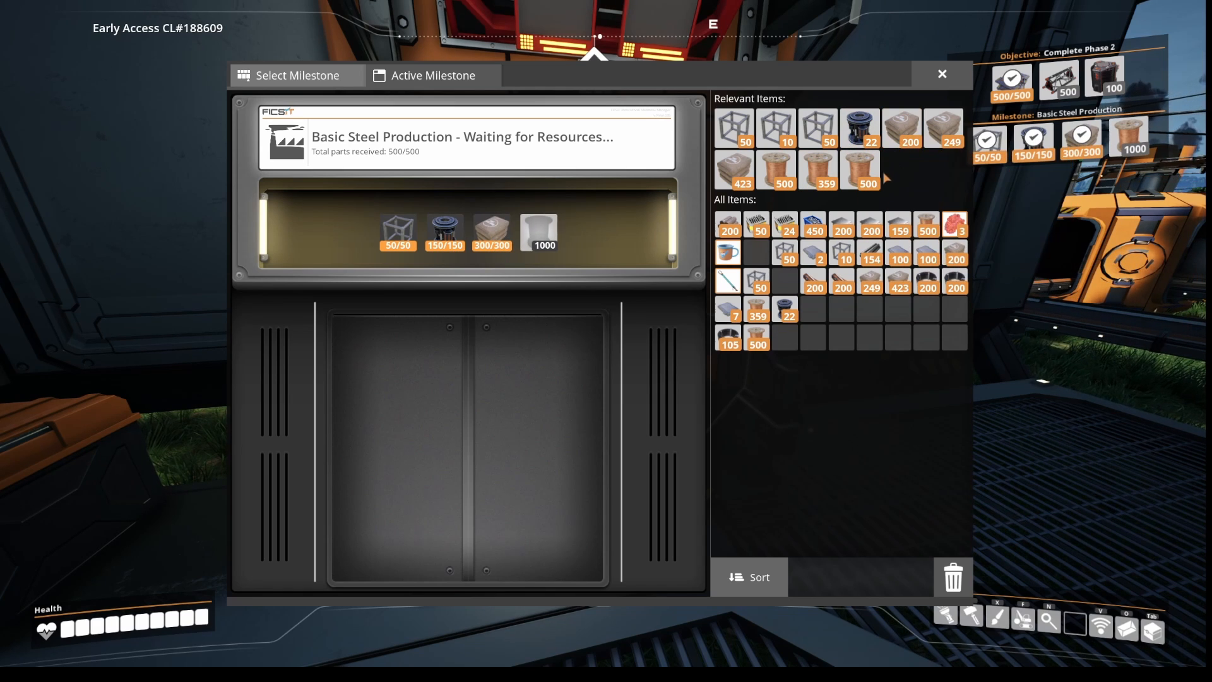
mouse_move(775, 169)
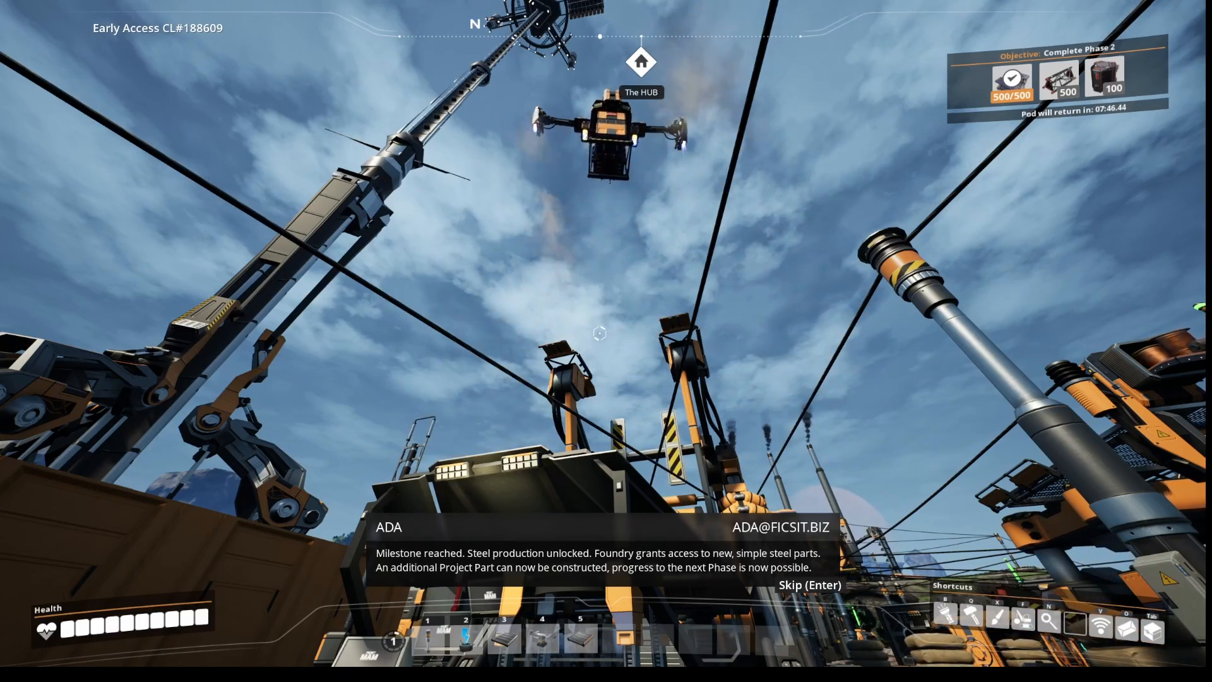
Skip the ADA milestone announcement and head back around the base
key("Enter")
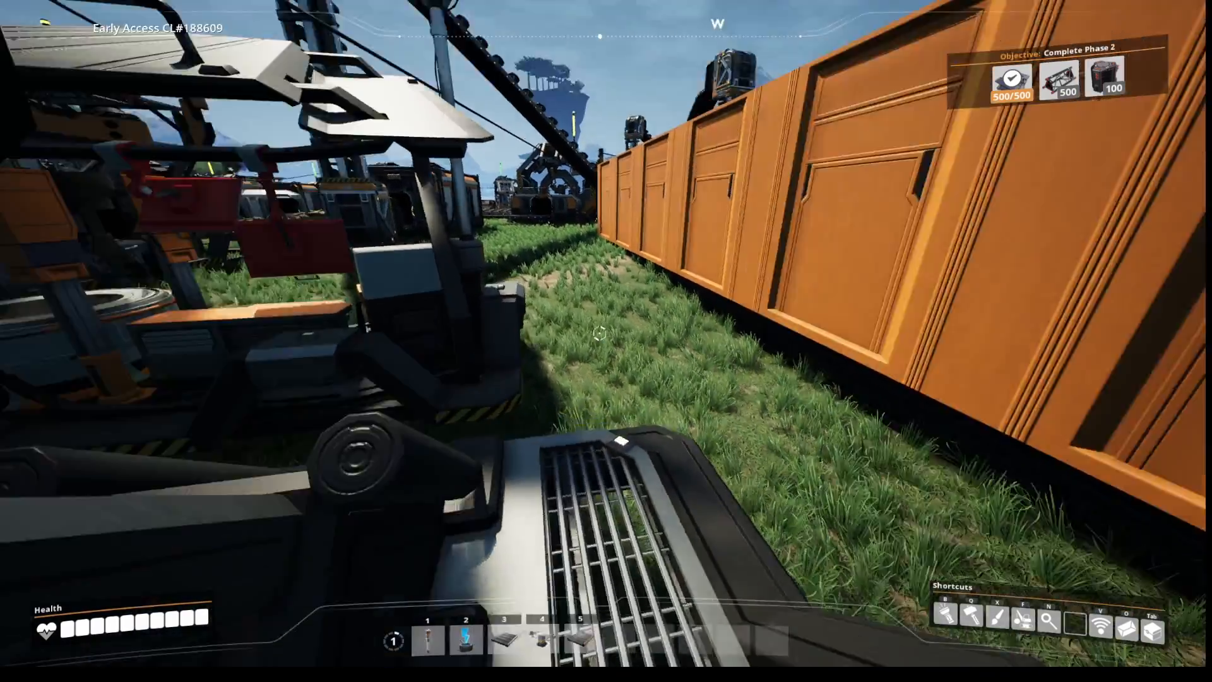
key("Tab")
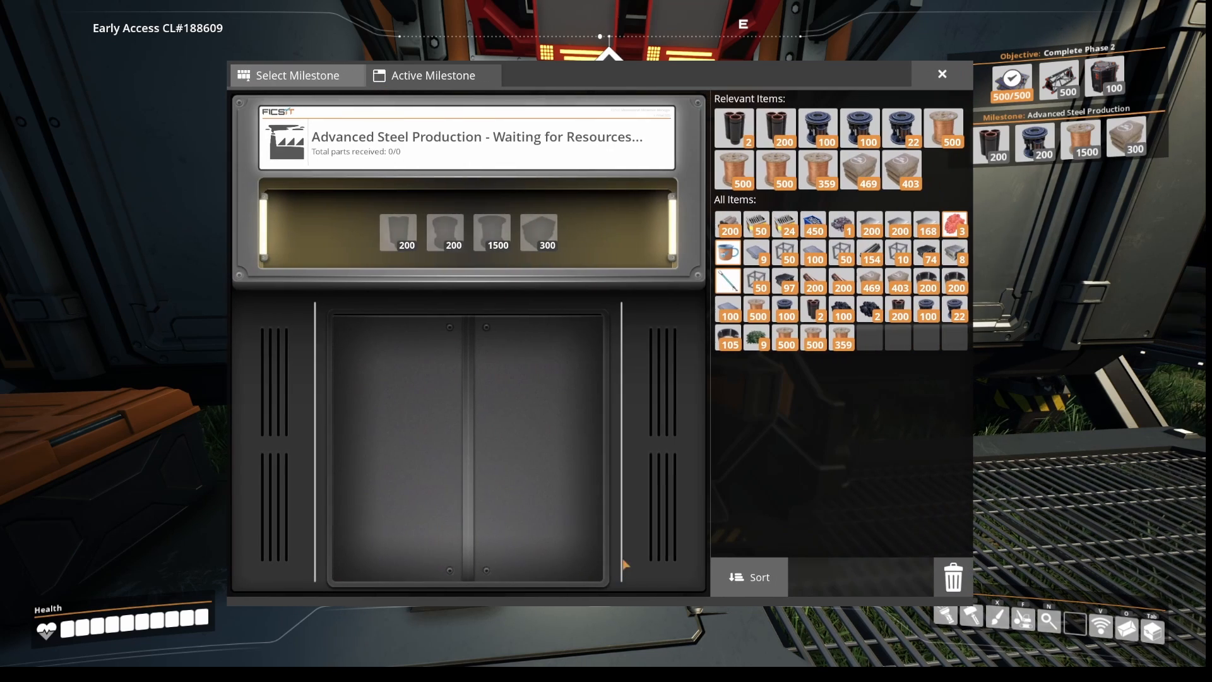
mouse_move(776, 127)
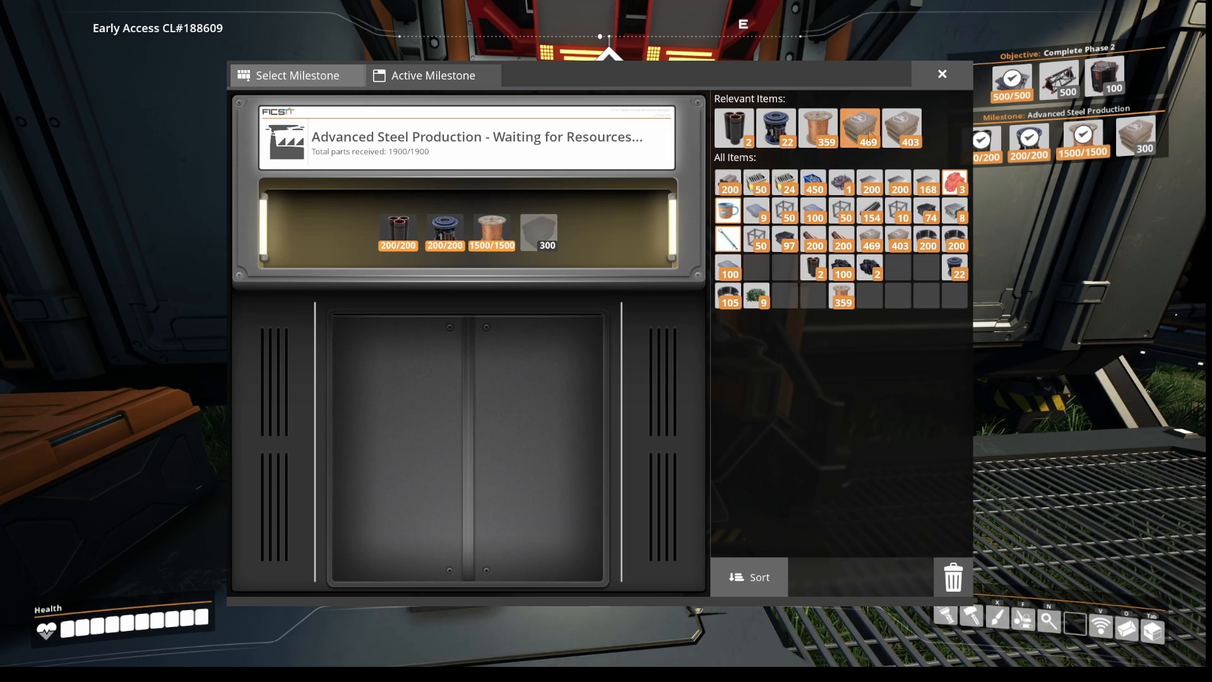
mouse_move(901, 127)
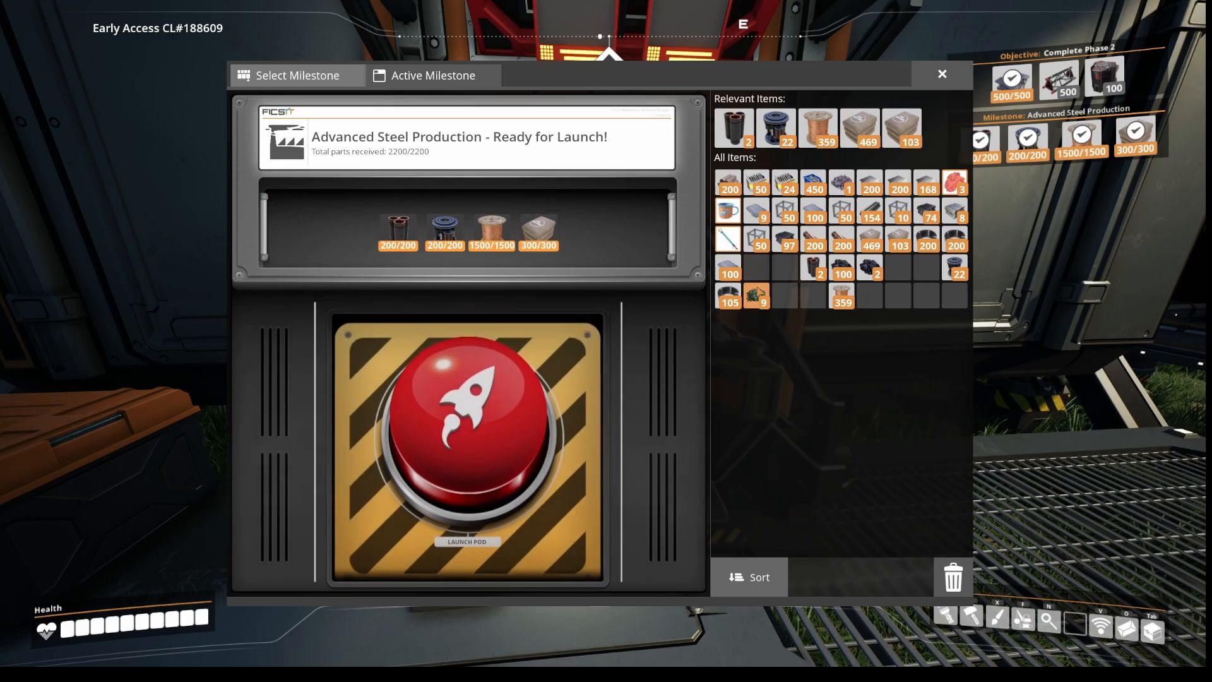
mouse_move(510, 432)
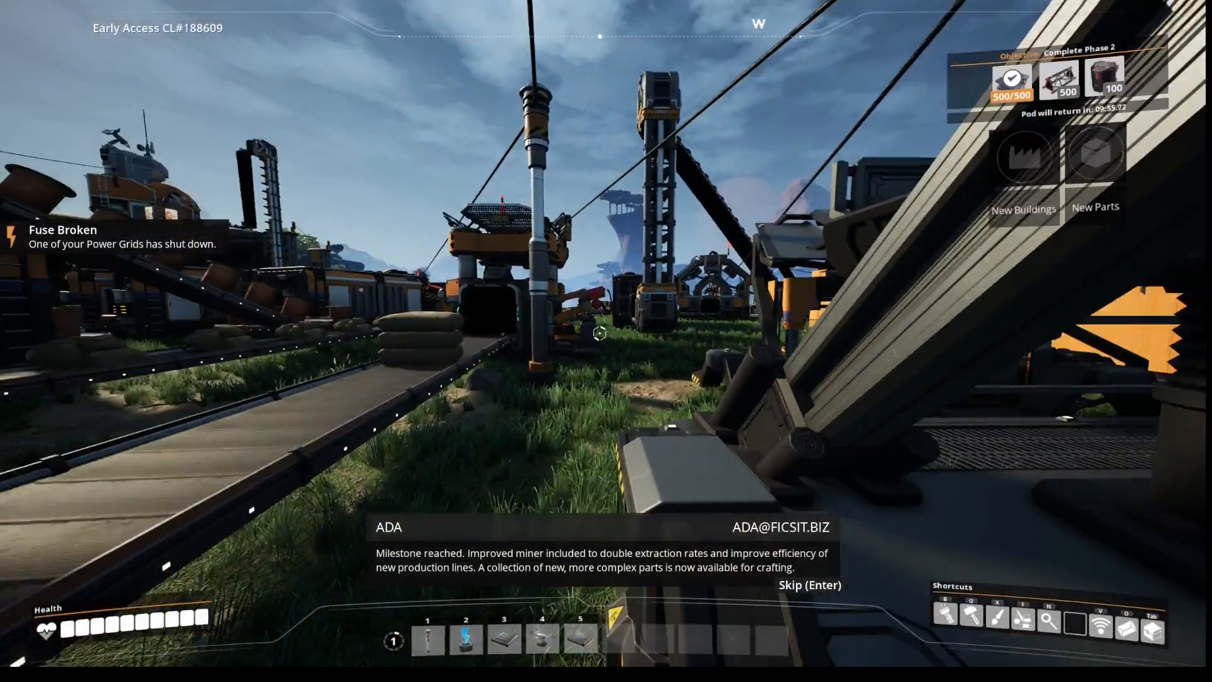
mouse_move(598, 336)
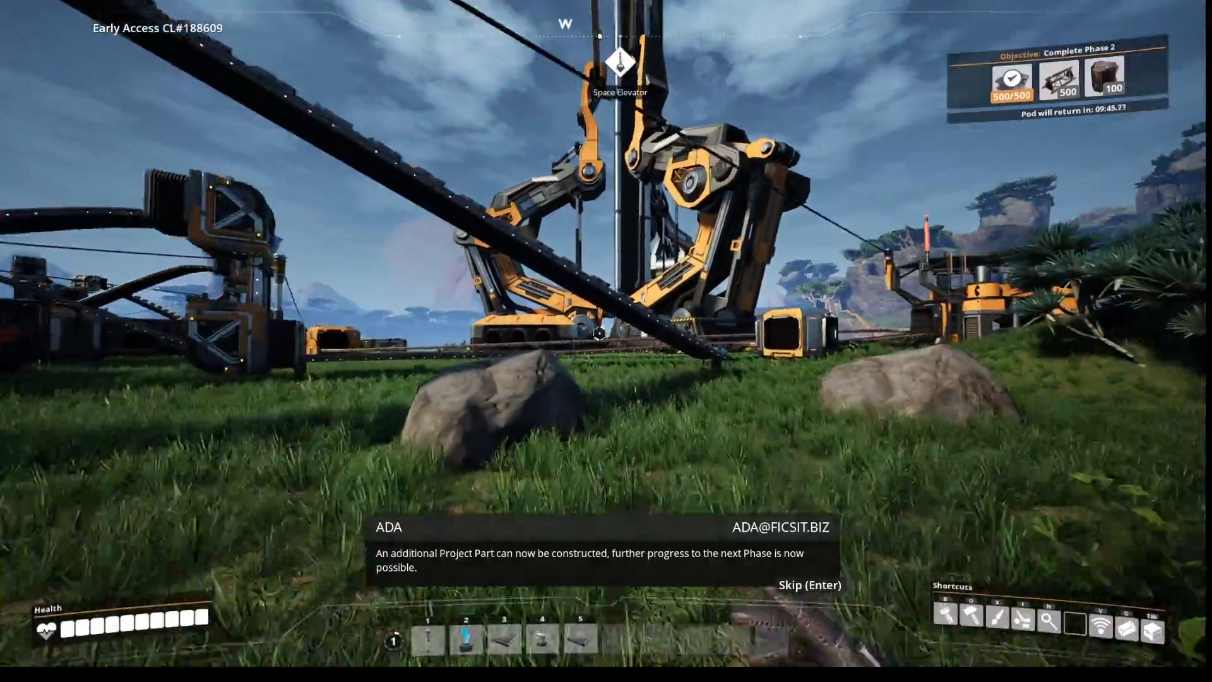
mouse_move(597, 335)
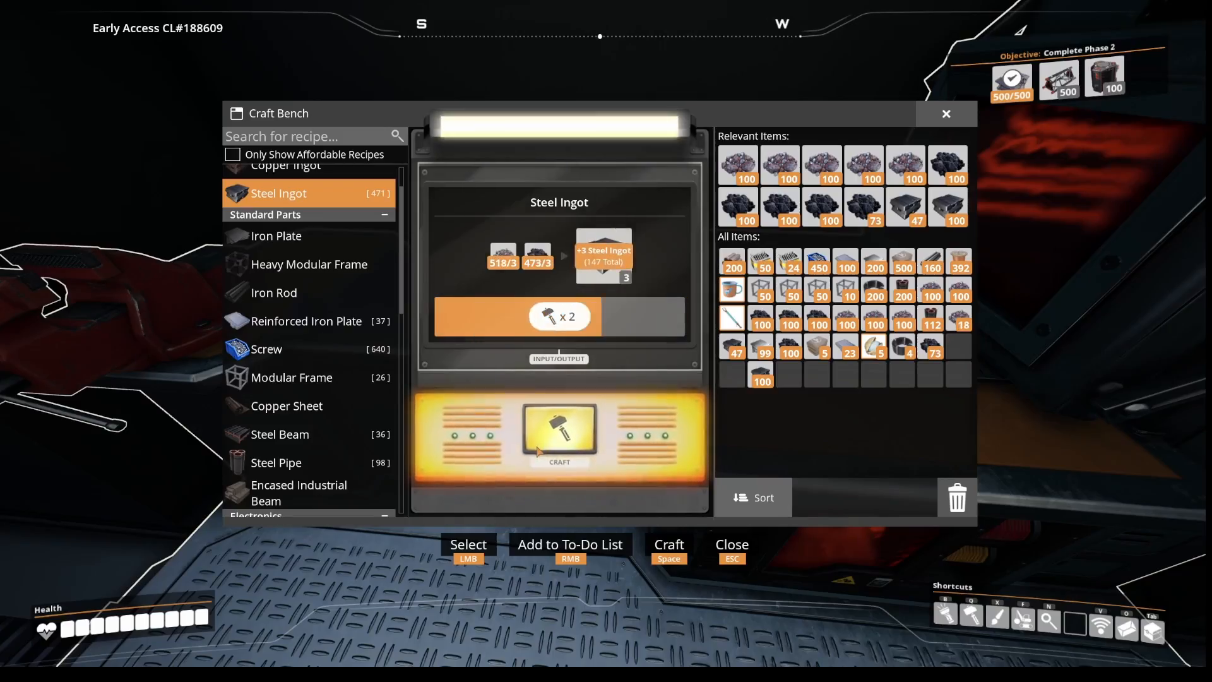
Craft five rounds of steel ingots, reaching 168 in total
left_click(560, 435)
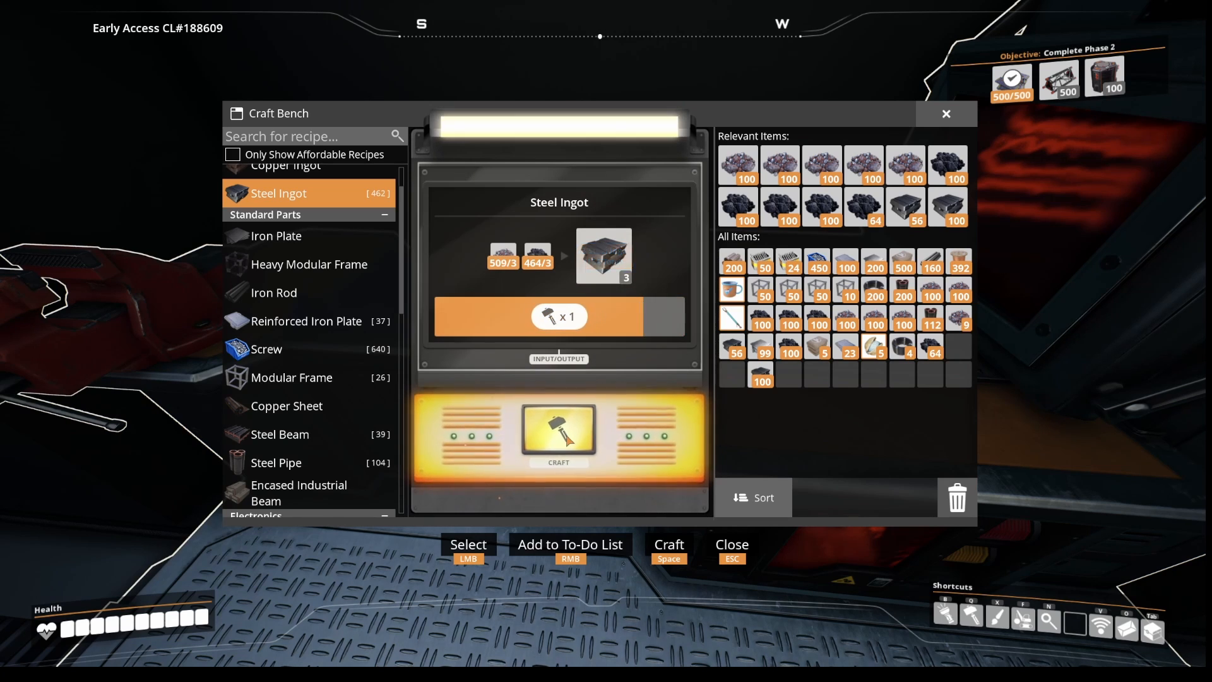
left_click(559, 434)
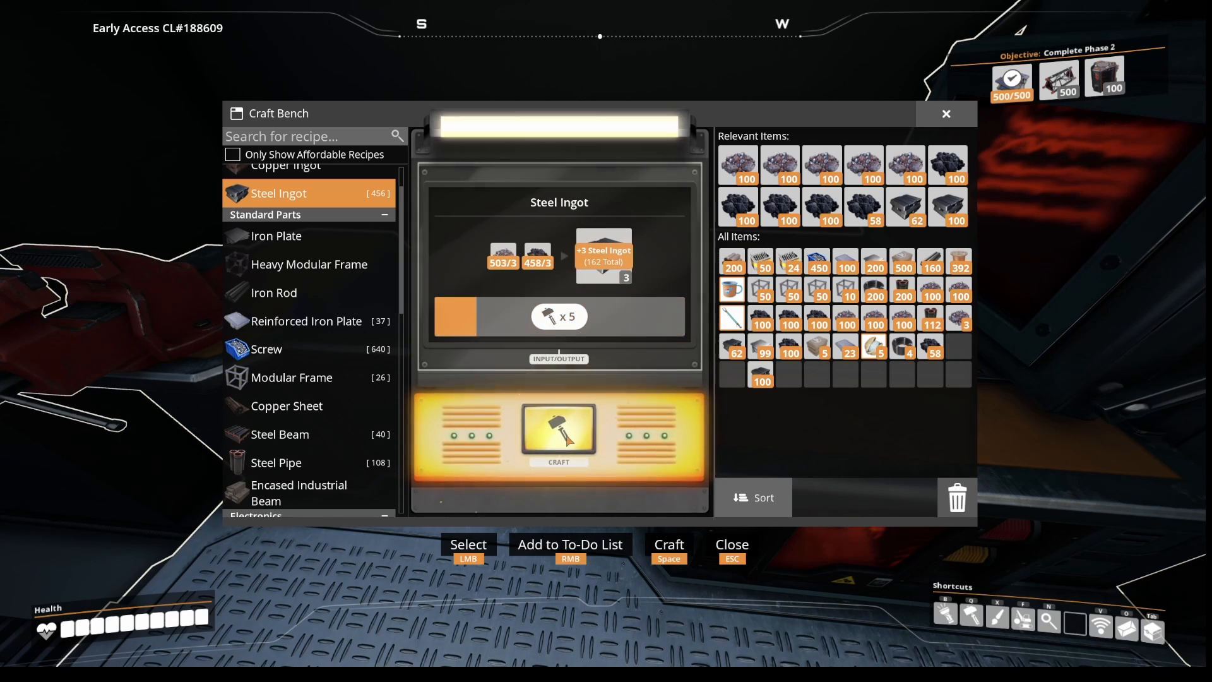
left_click(559, 434)
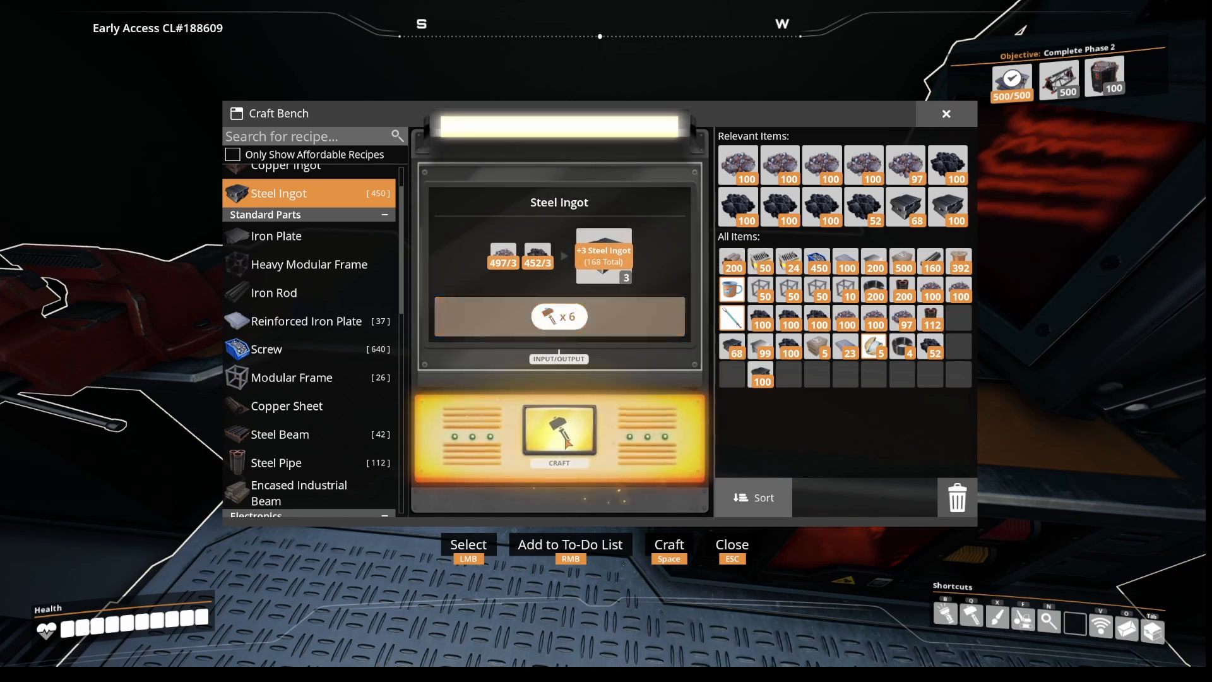
left_click(560, 435)
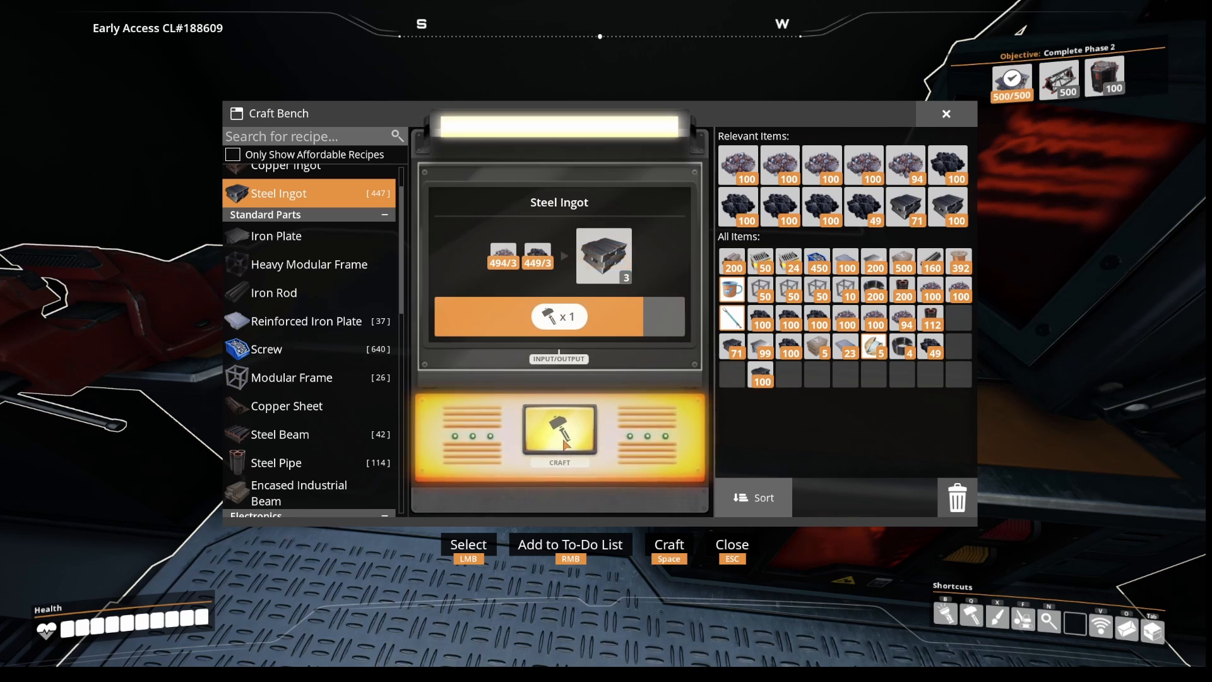
left_click(559, 435)
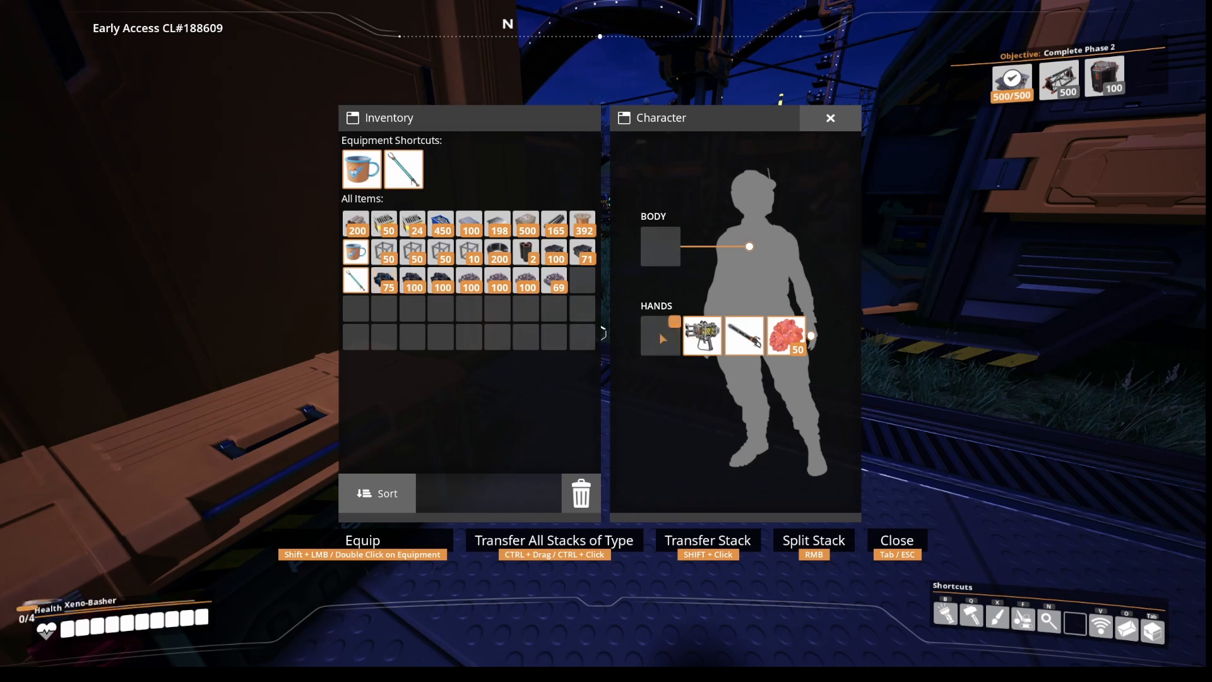
Equip the cup in the character's Hands slot and close the inventory
left_click(830, 118)
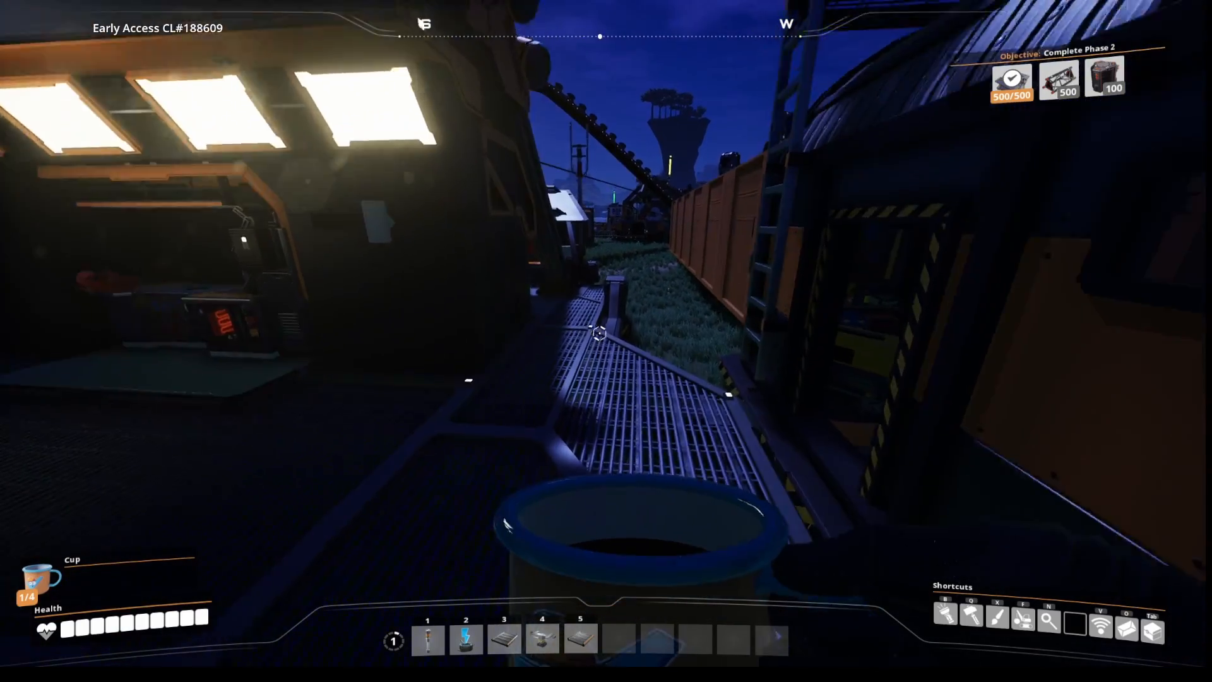
key("tab")
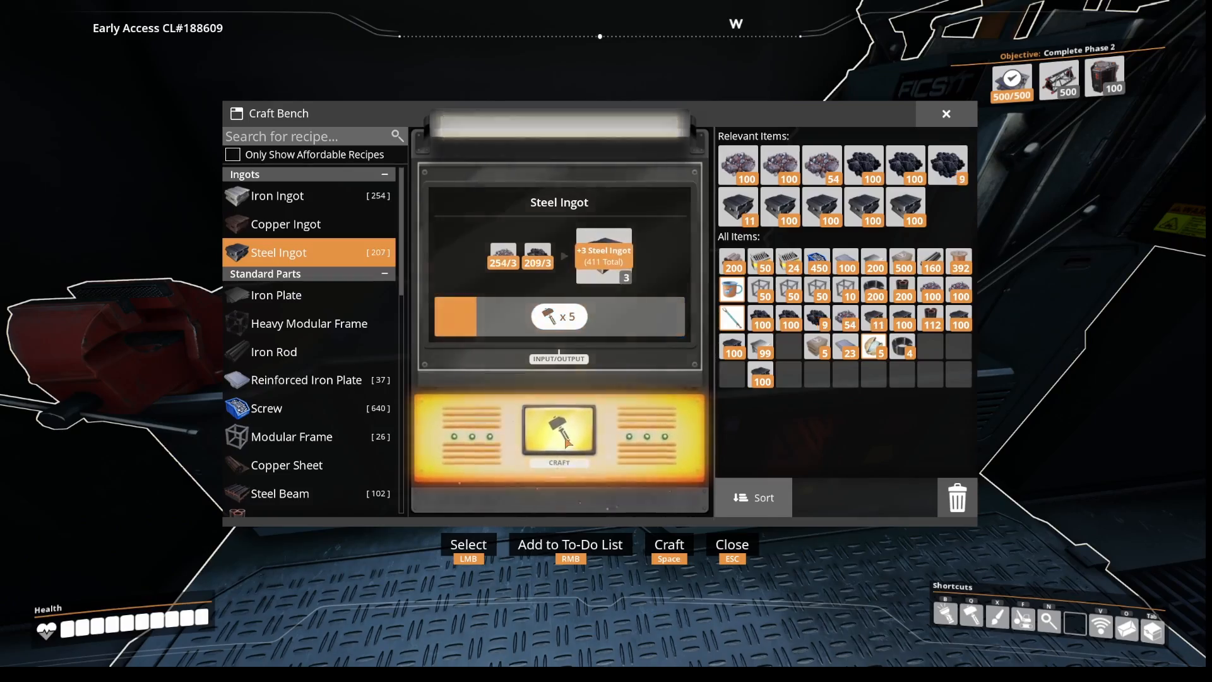
Craft repeated rounds of steel ingots at the craft bench
left_click(558, 433)
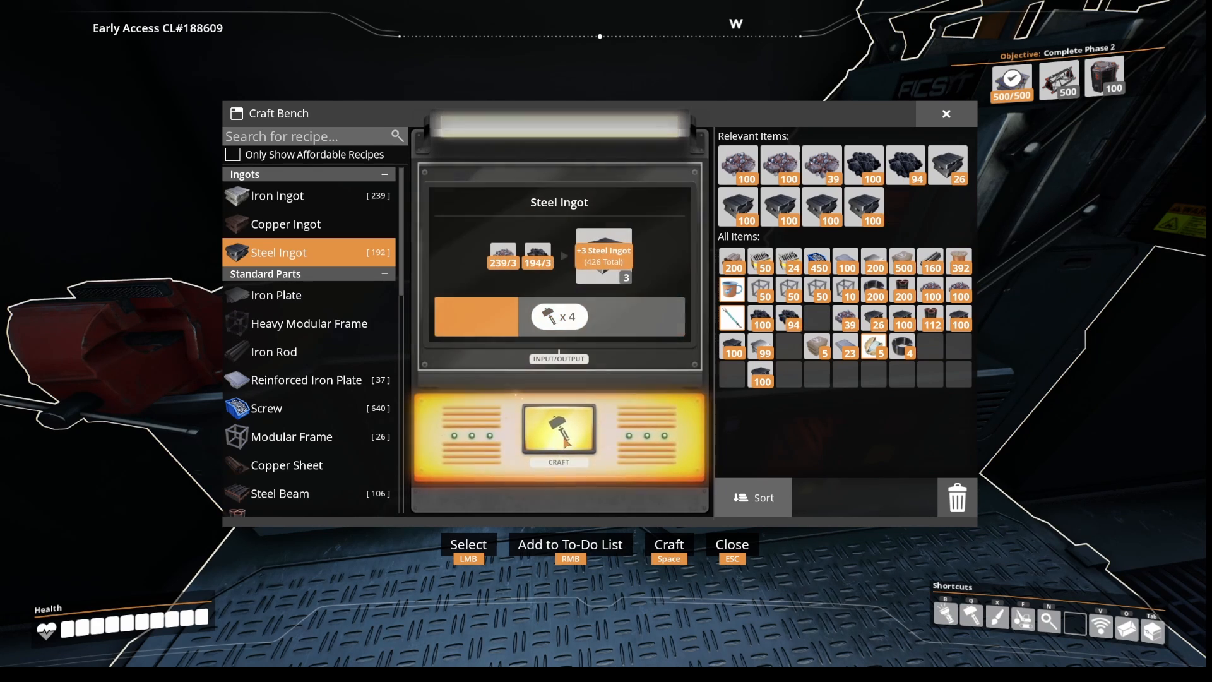
left_click(560, 434)
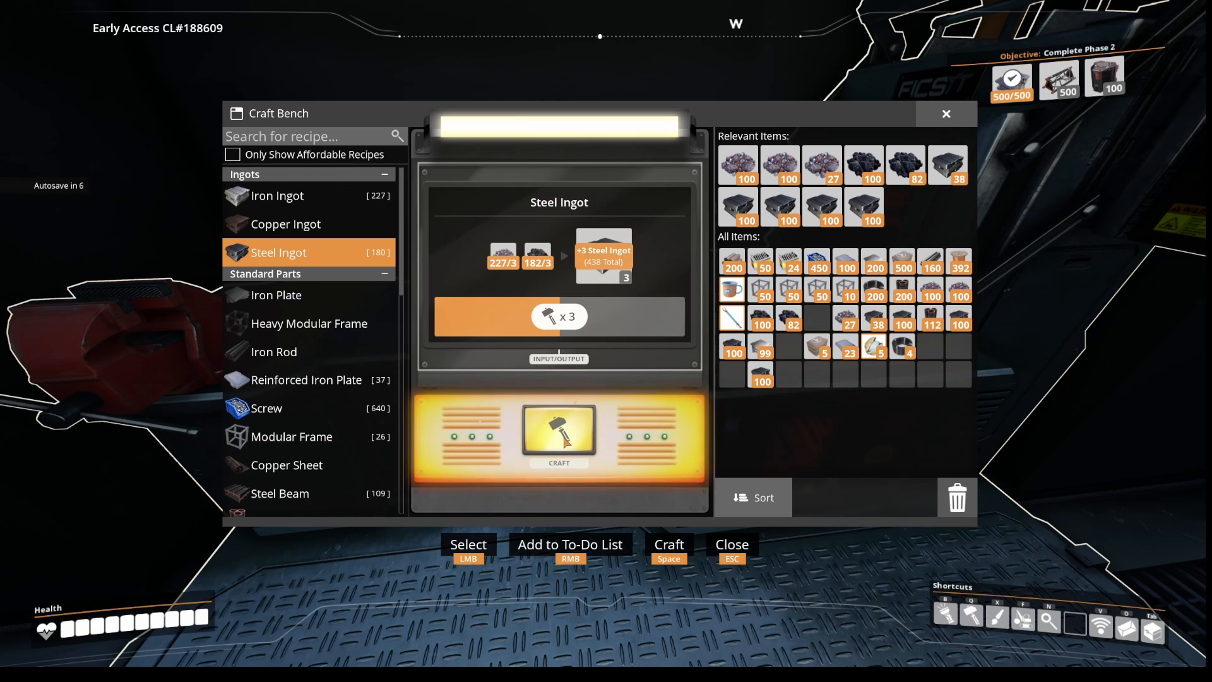
left_click(559, 439)
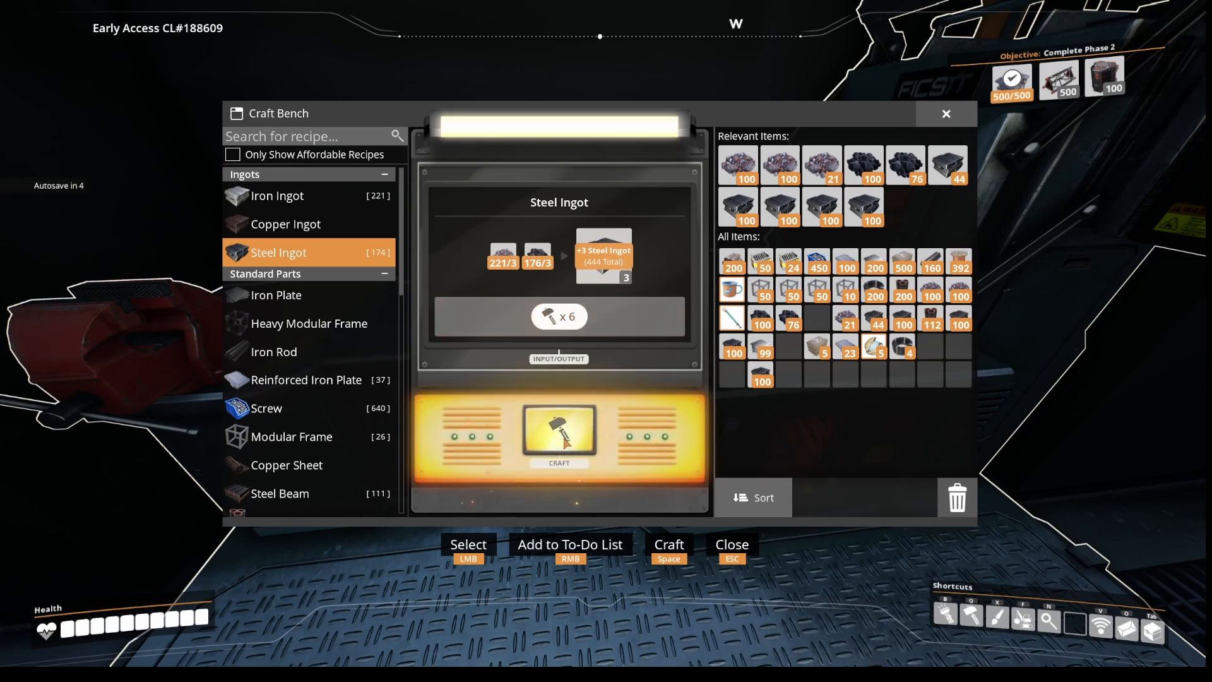
left_click(559, 435)
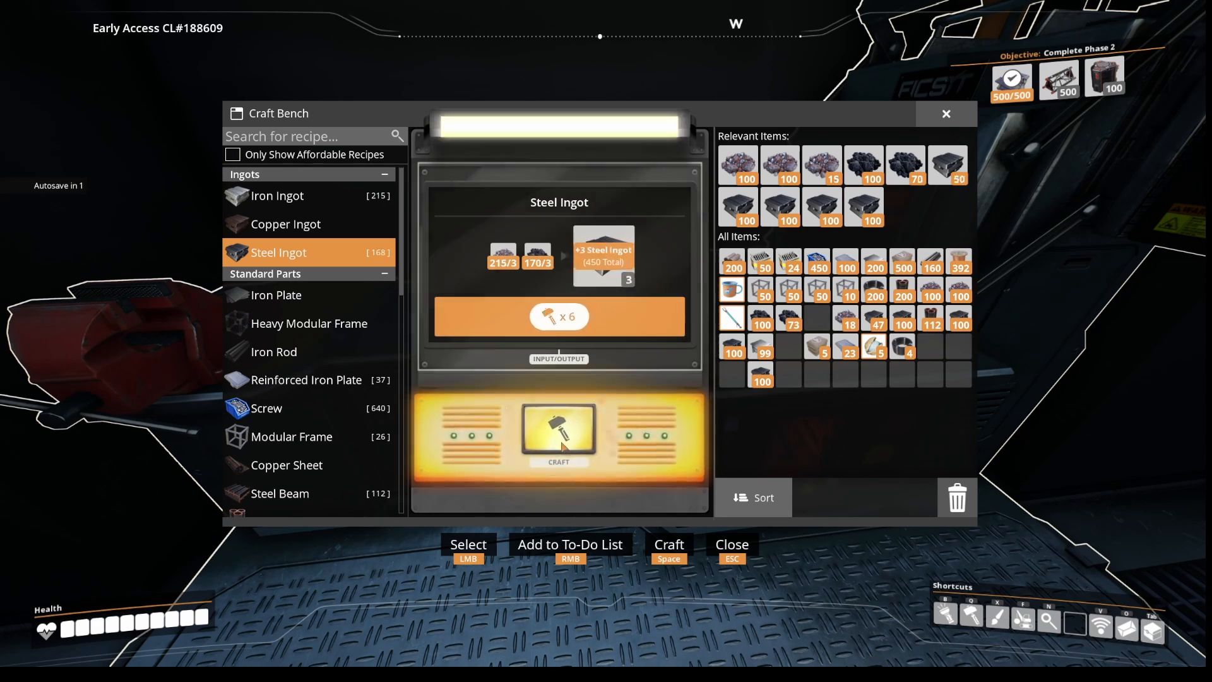
left_click(559, 432)
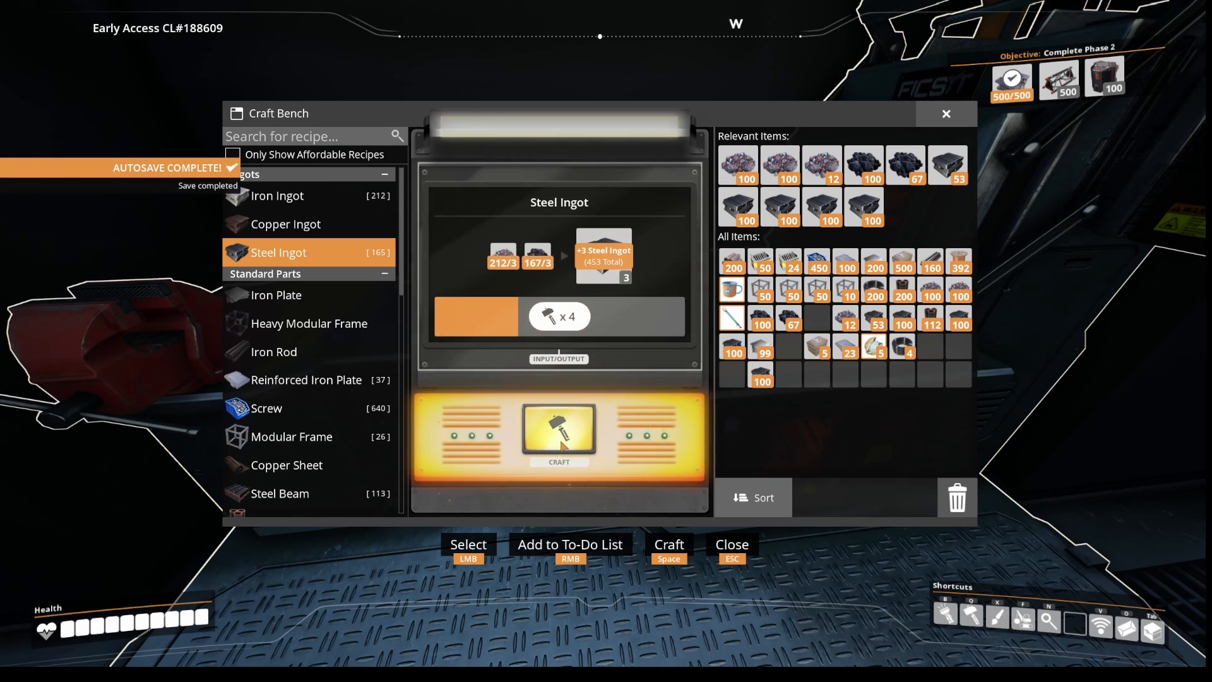
left_click(560, 432)
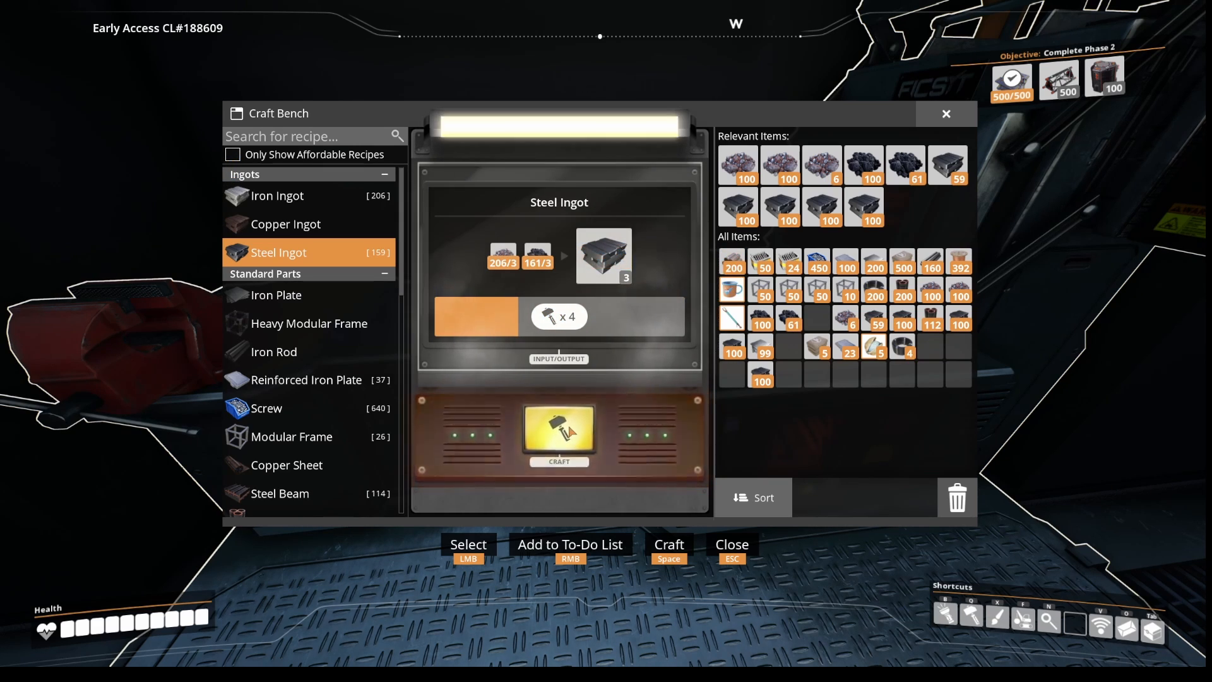
left_click(559, 433)
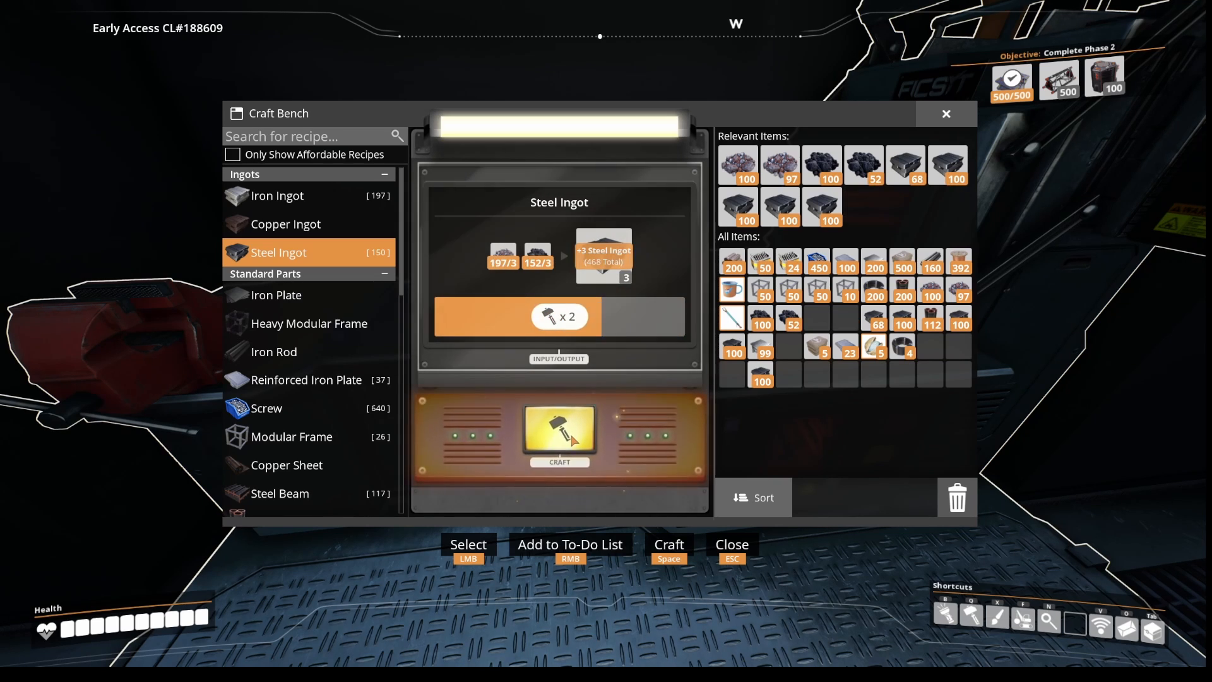
left_click(559, 433)
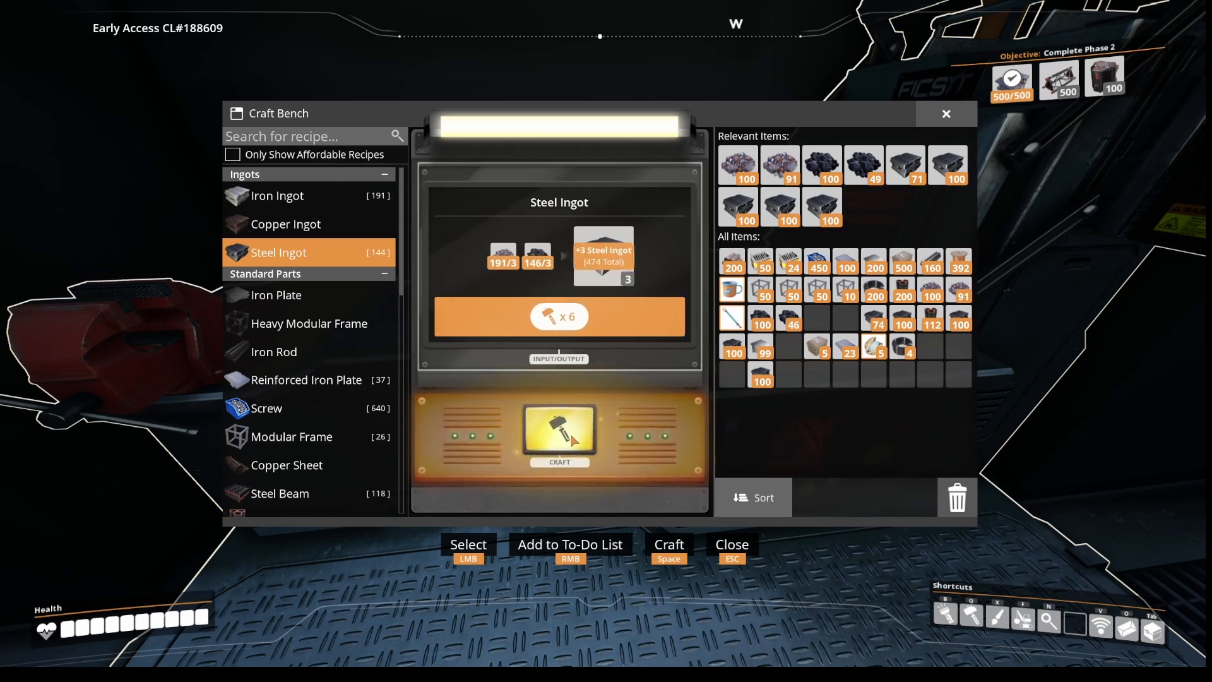
left_click(947, 113)
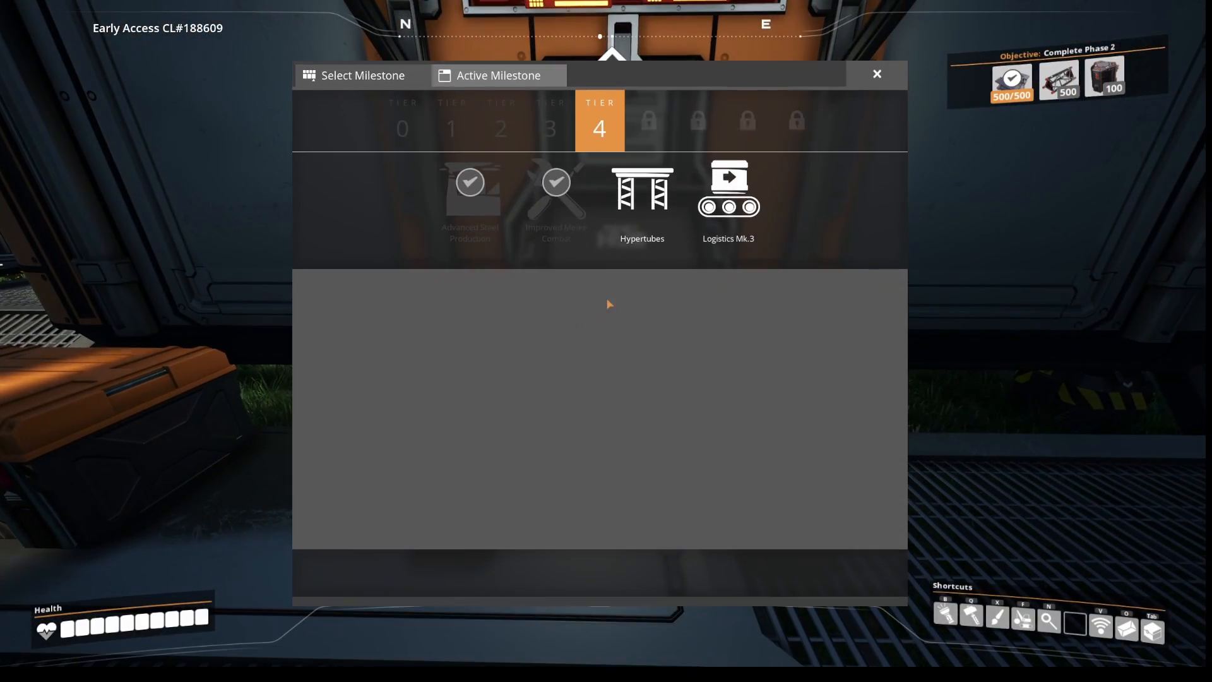
Check Hypertubes' rewards and cost, then make it the active Tier 4 milestone
left_click(643, 195)
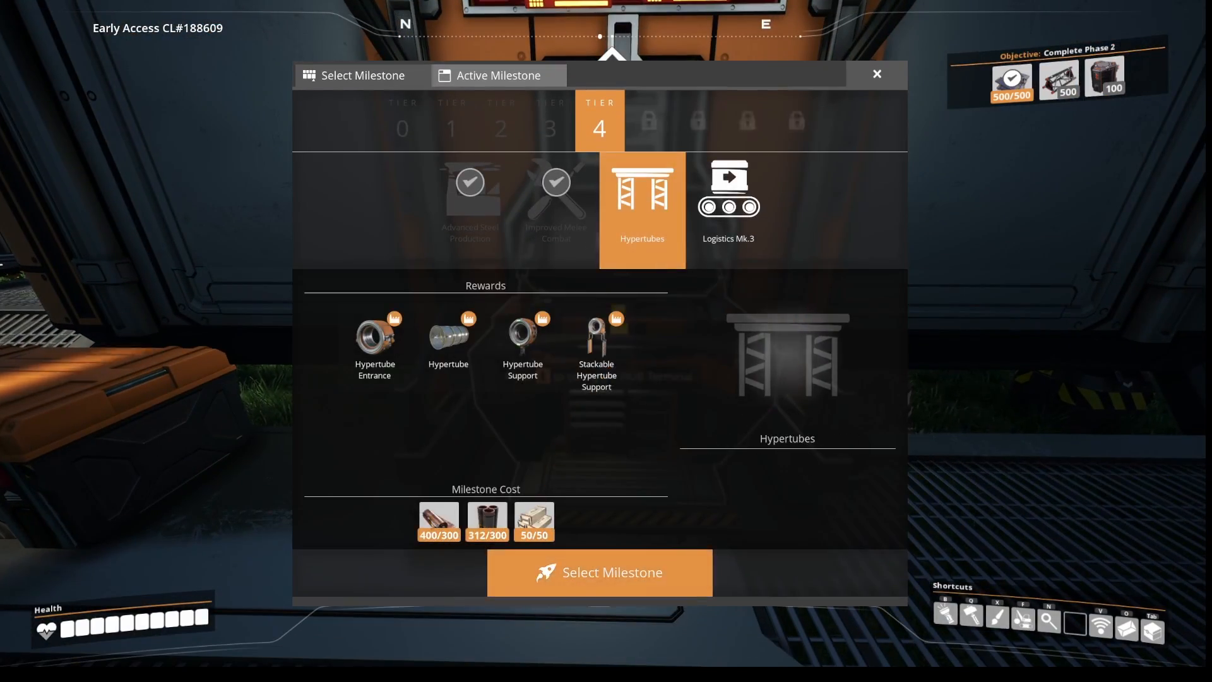
left_click(599, 573)
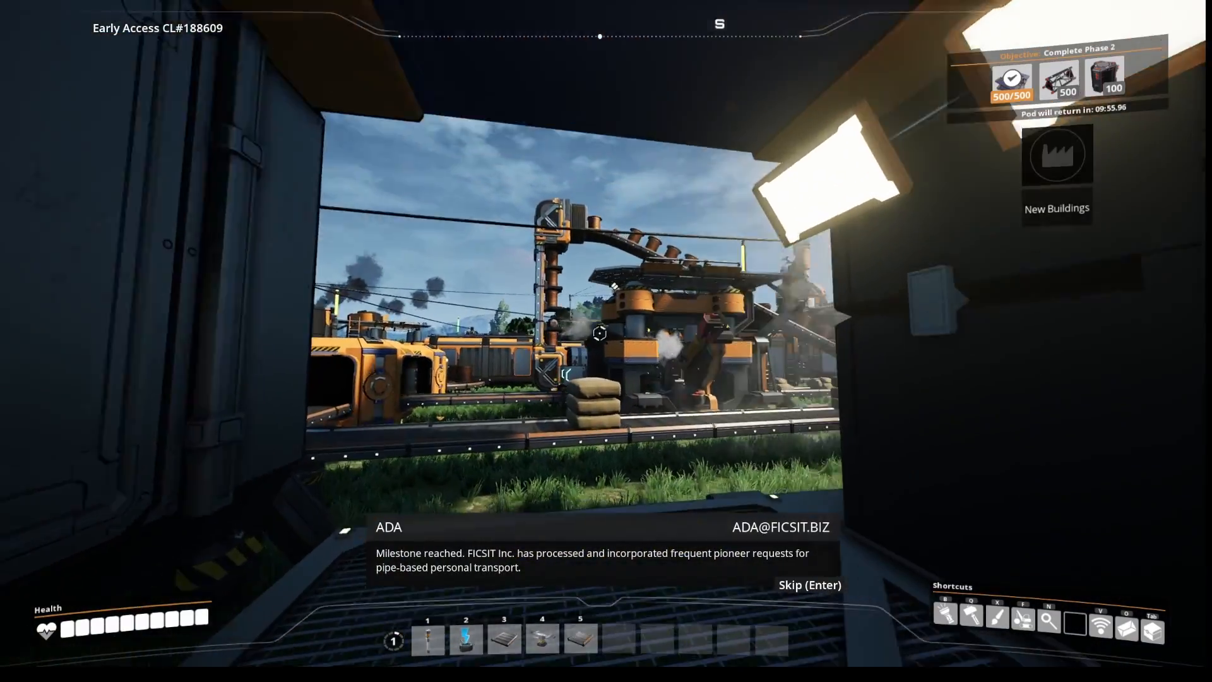
mouse_move(599, 333)
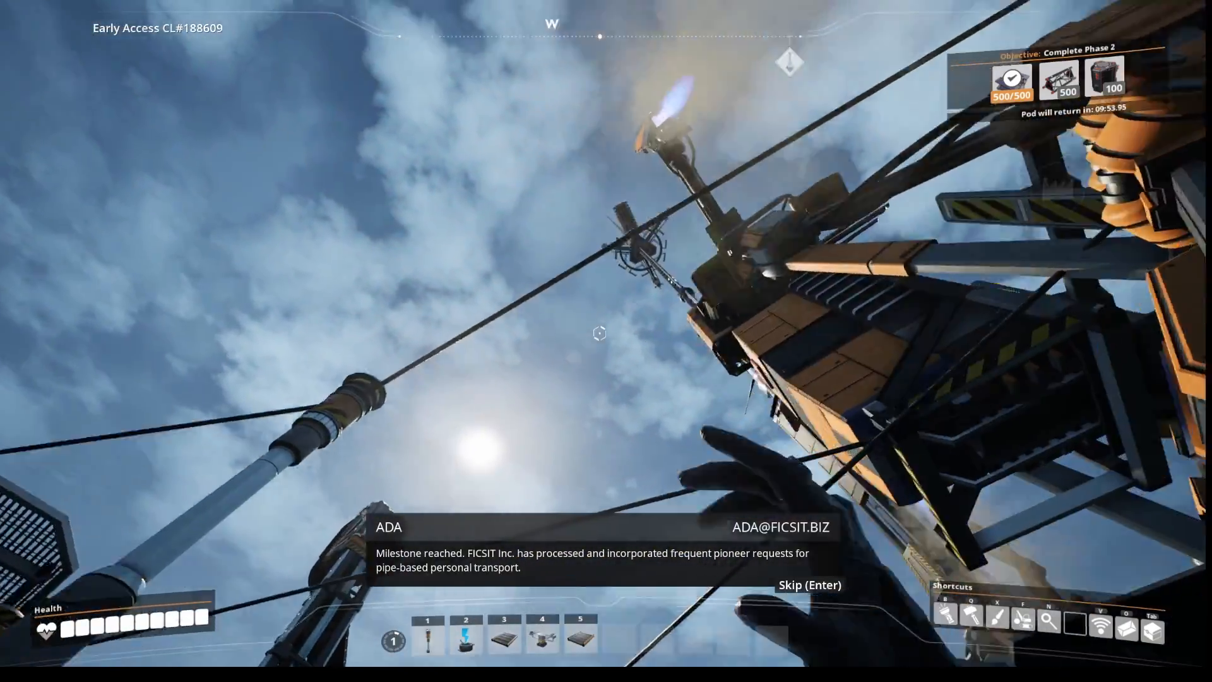
mouse_move(598, 336)
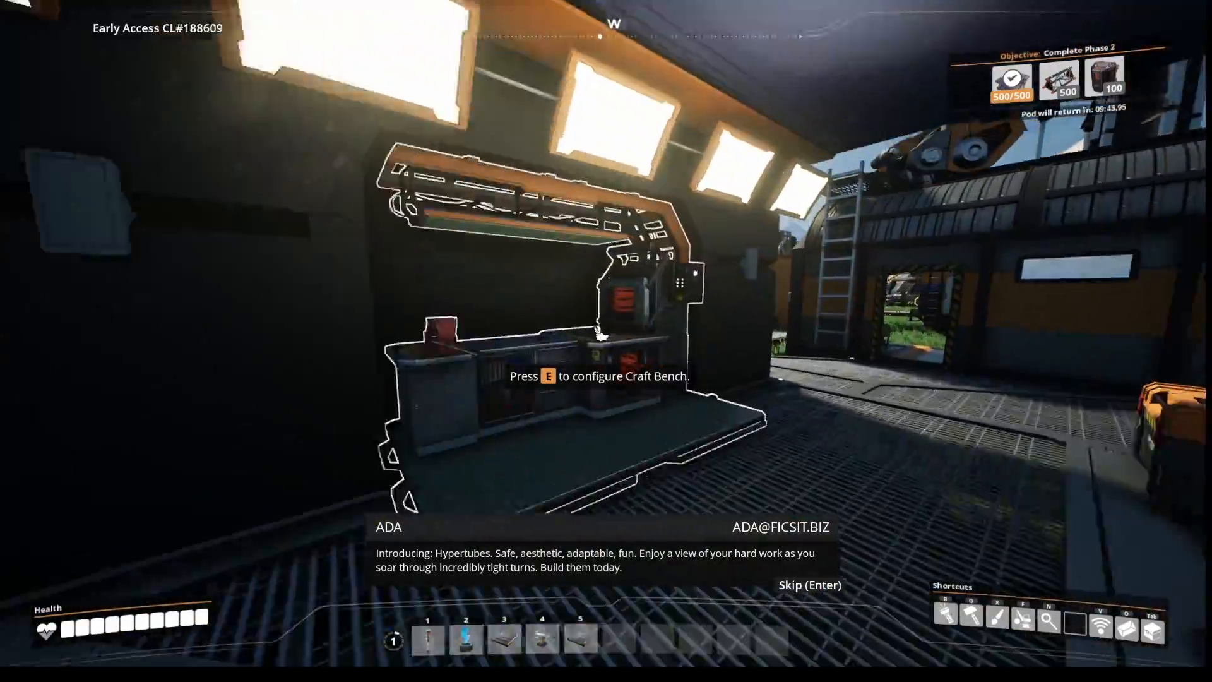
mouse_move(601, 335)
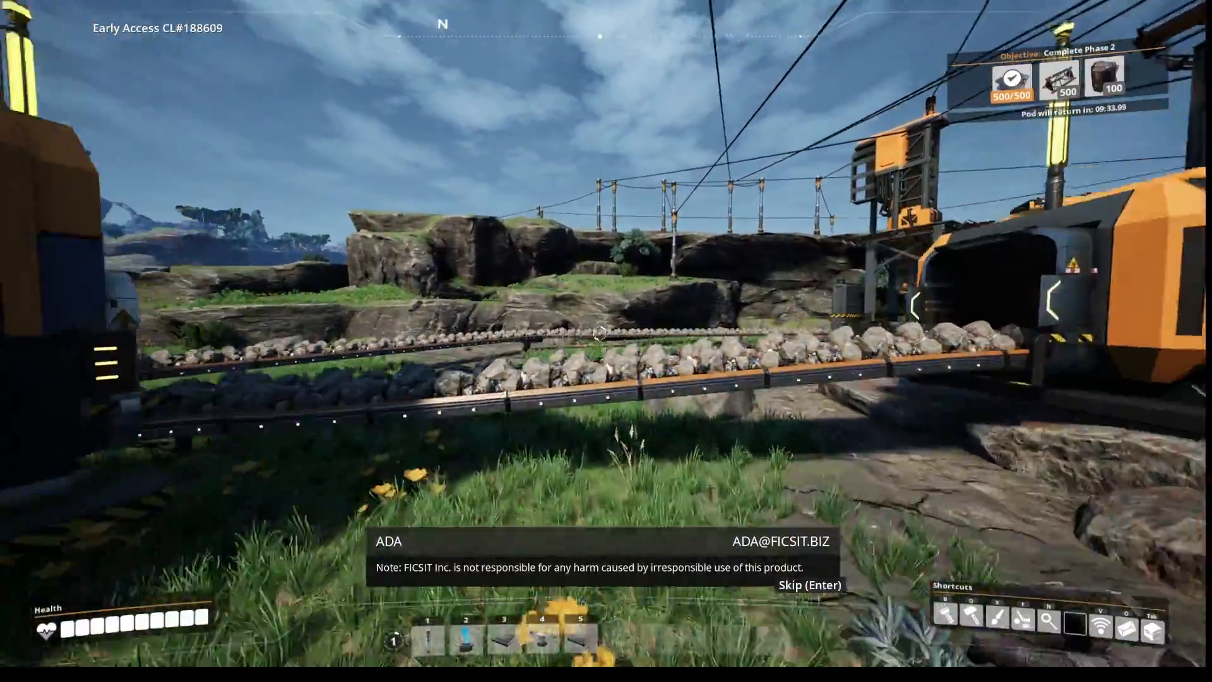
mouse_move(606, 341)
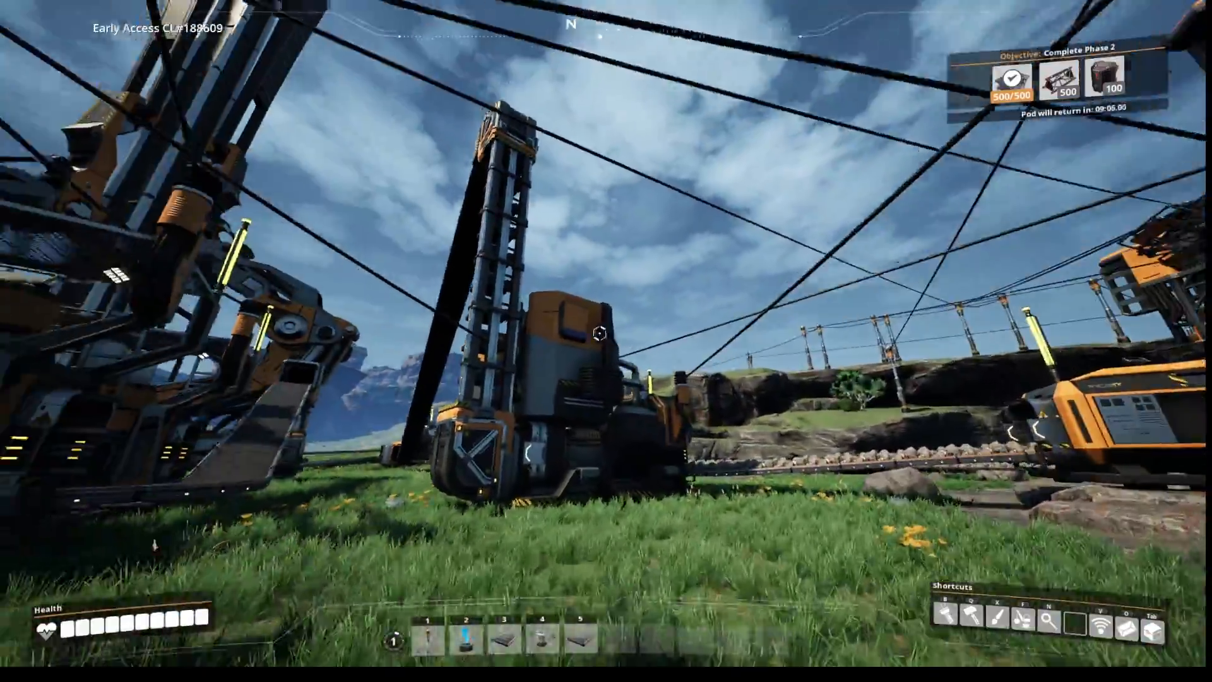
mouse_move(606, 341)
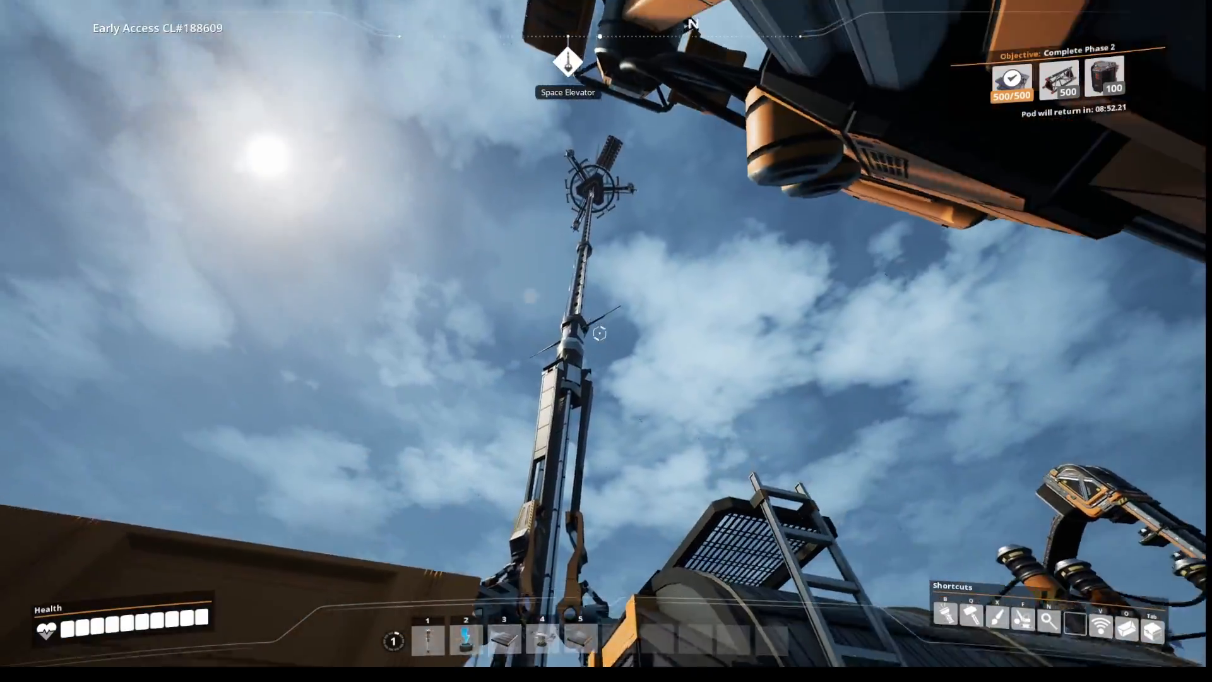
mouse_move(596, 351)
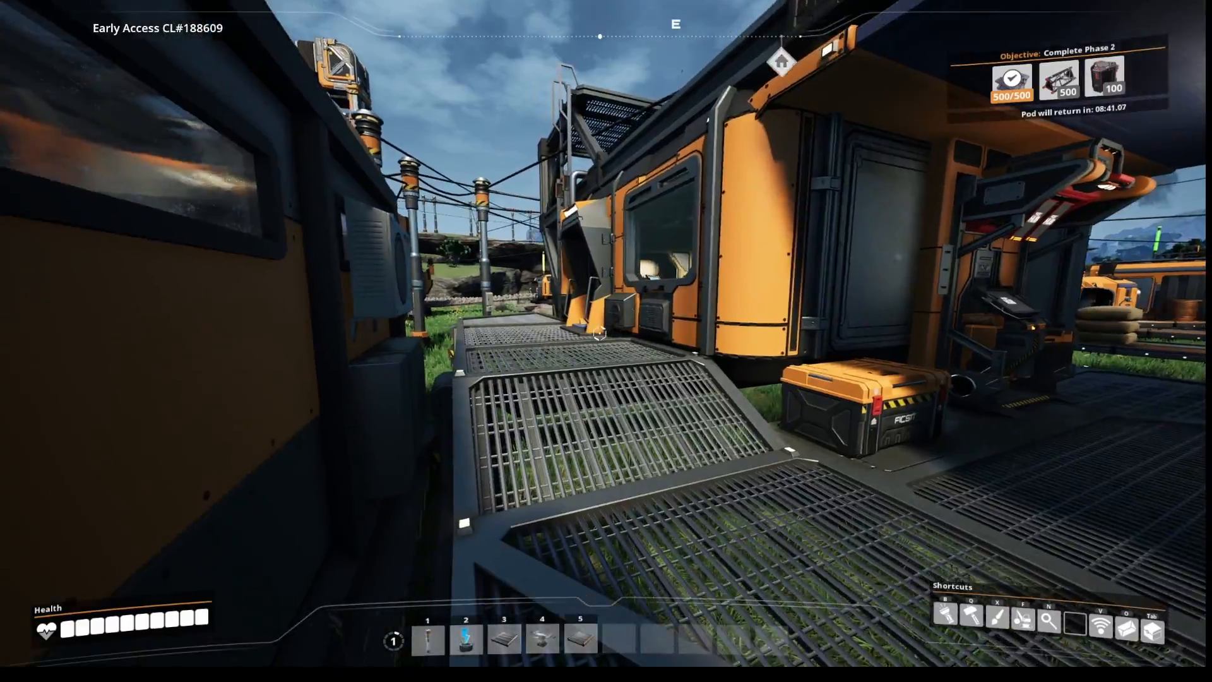
mouse_move(597, 334)
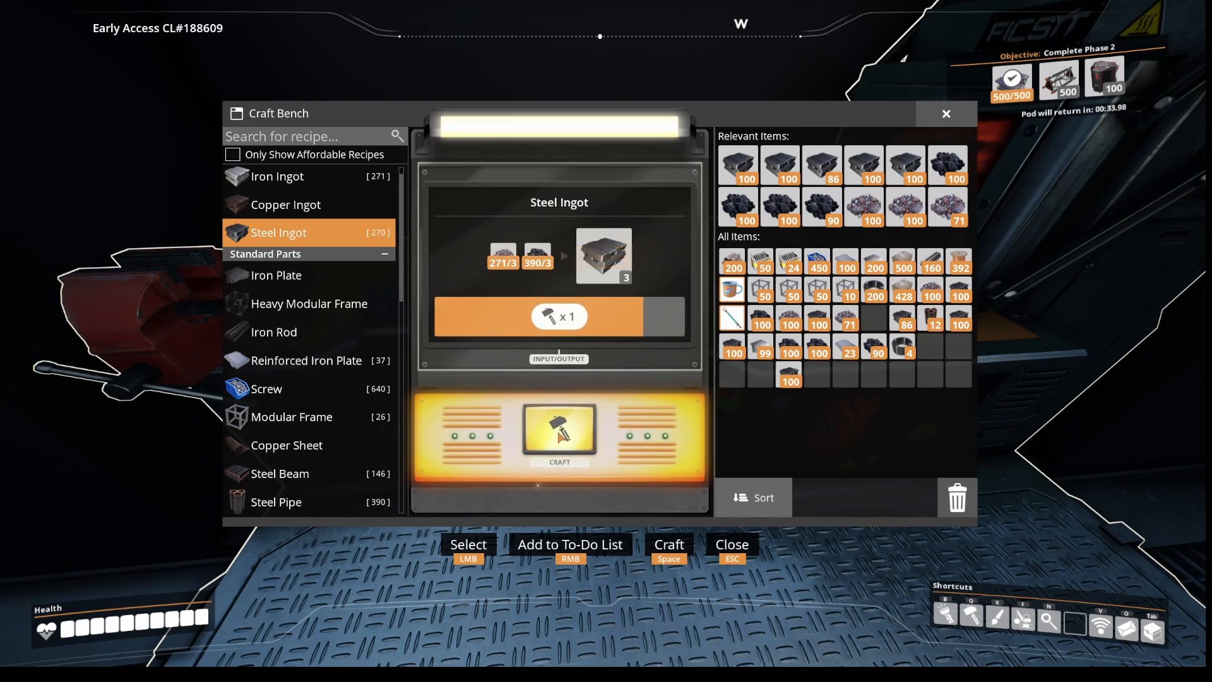
Craft six more rounds of steel ingots, pushing the total past 600
left_click(560, 435)
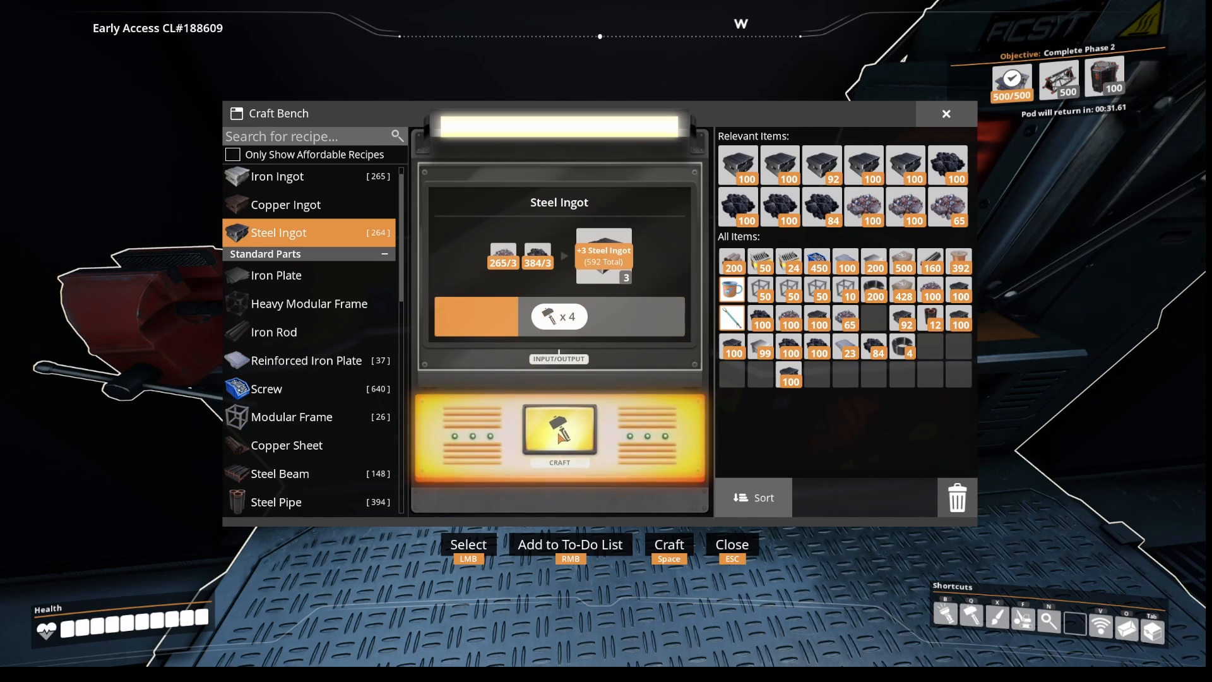
left_click(560, 432)
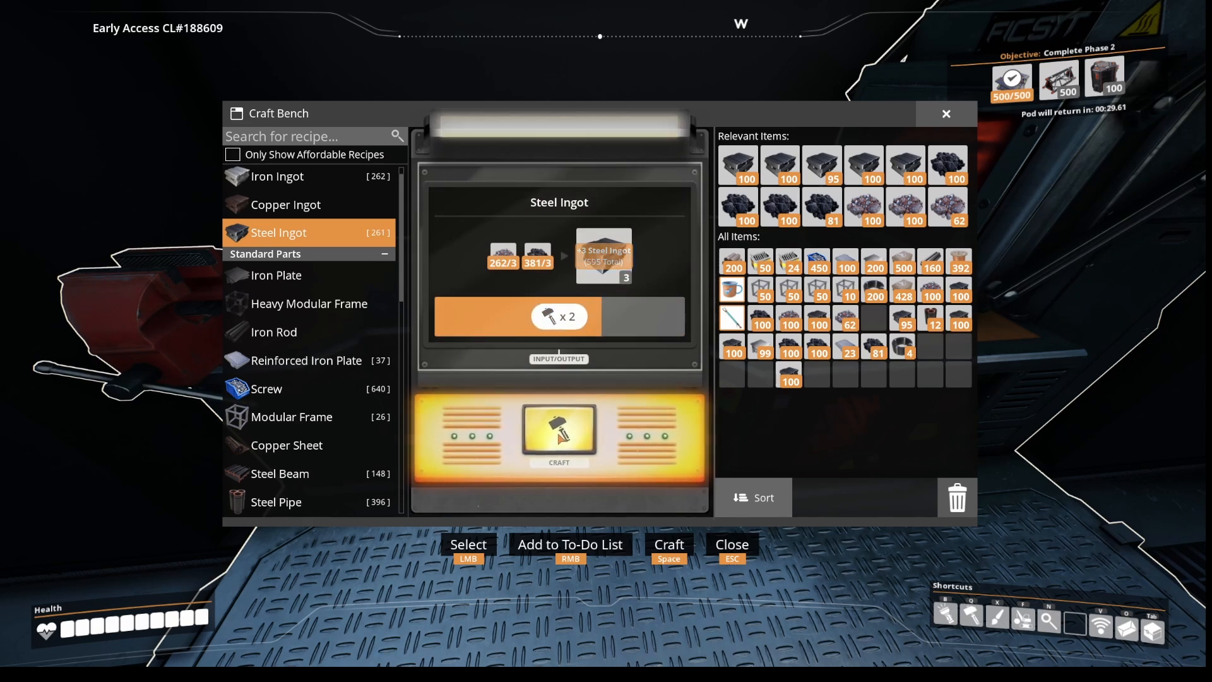
left_click(559, 438)
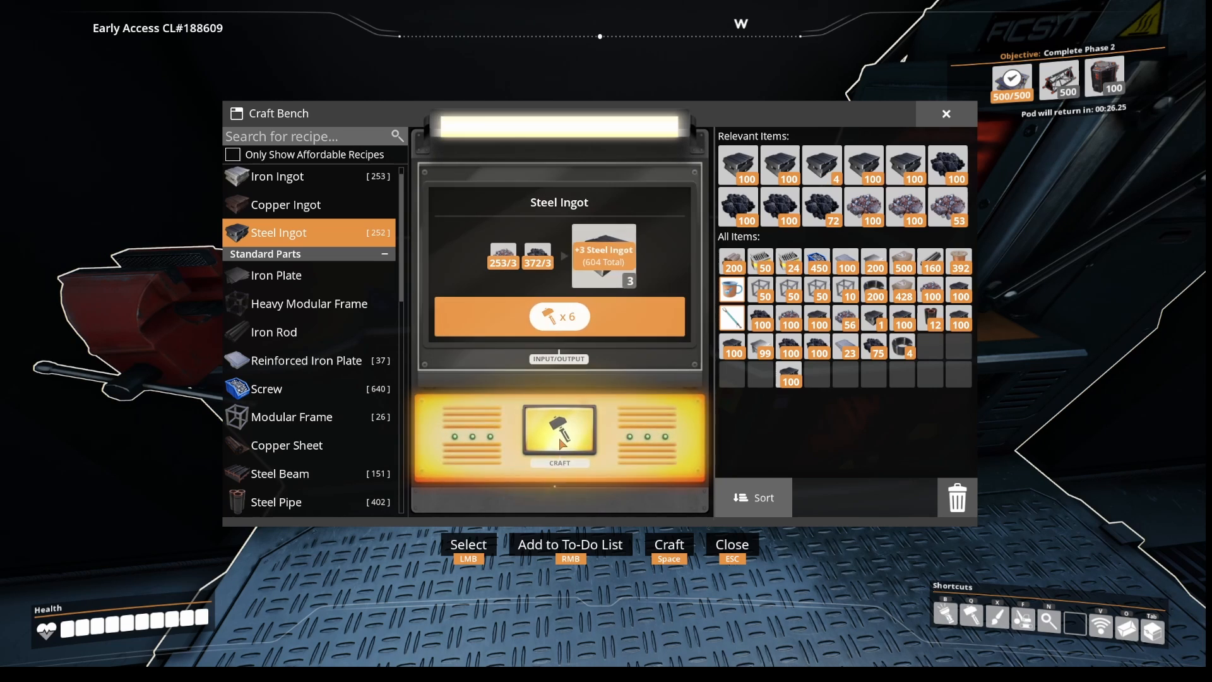
left_click(559, 434)
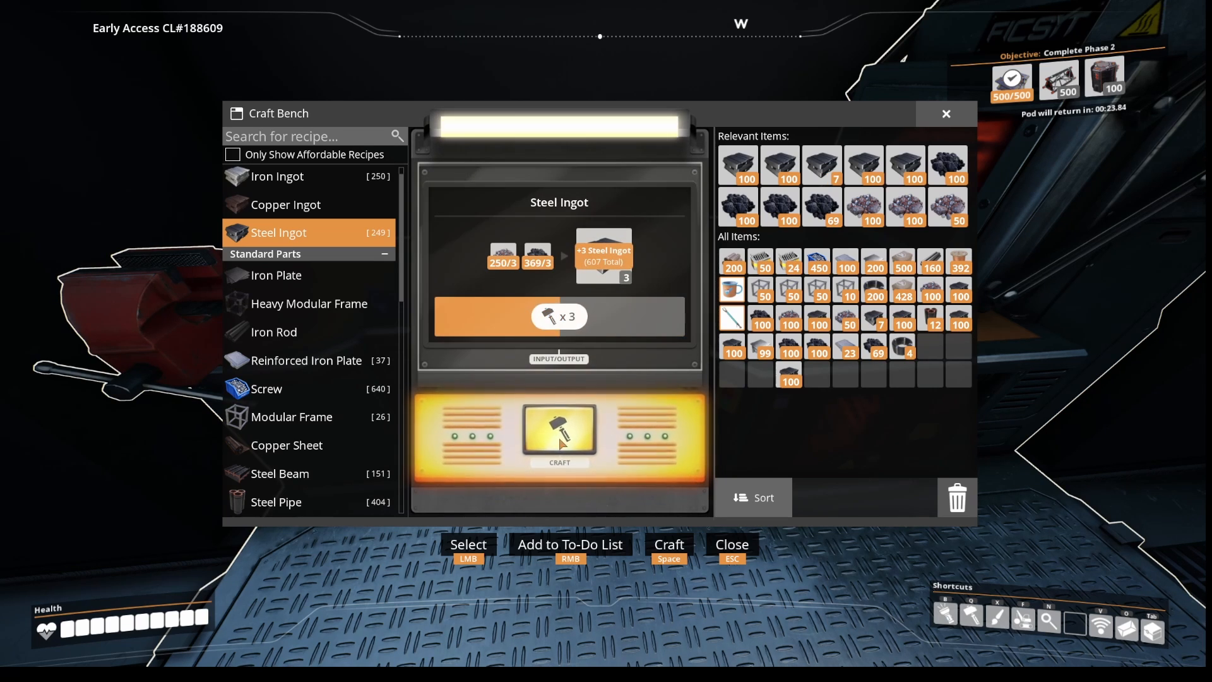
left_click(560, 433)
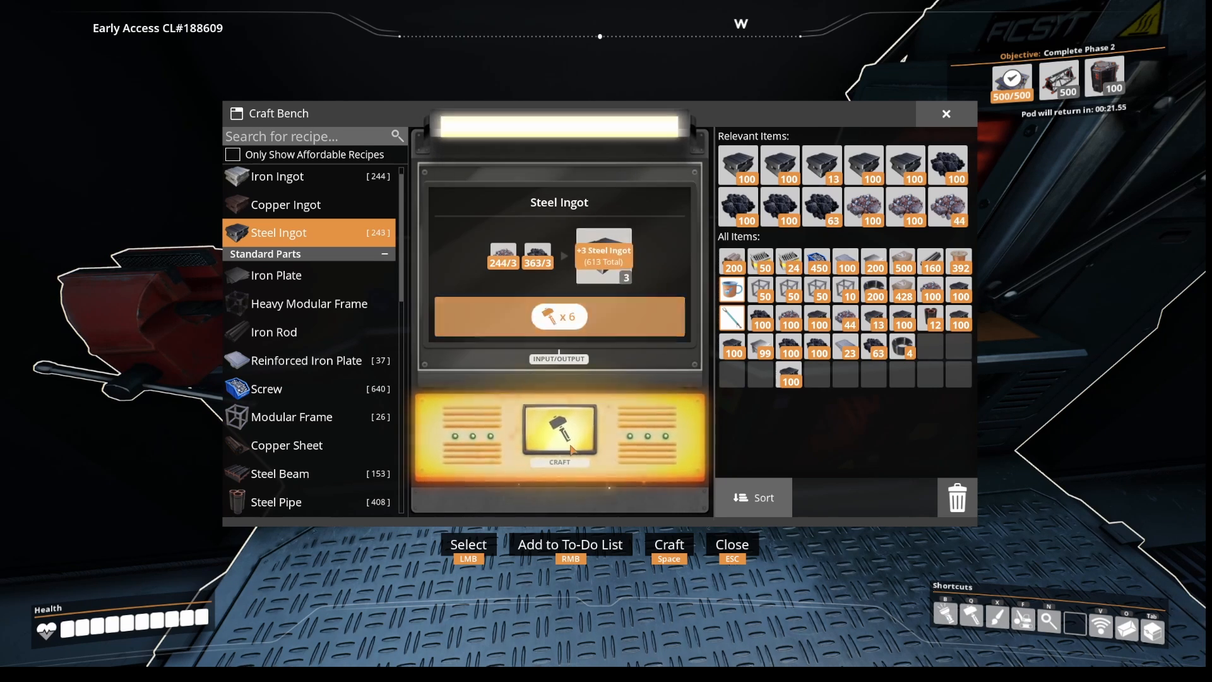
left_click(561, 438)
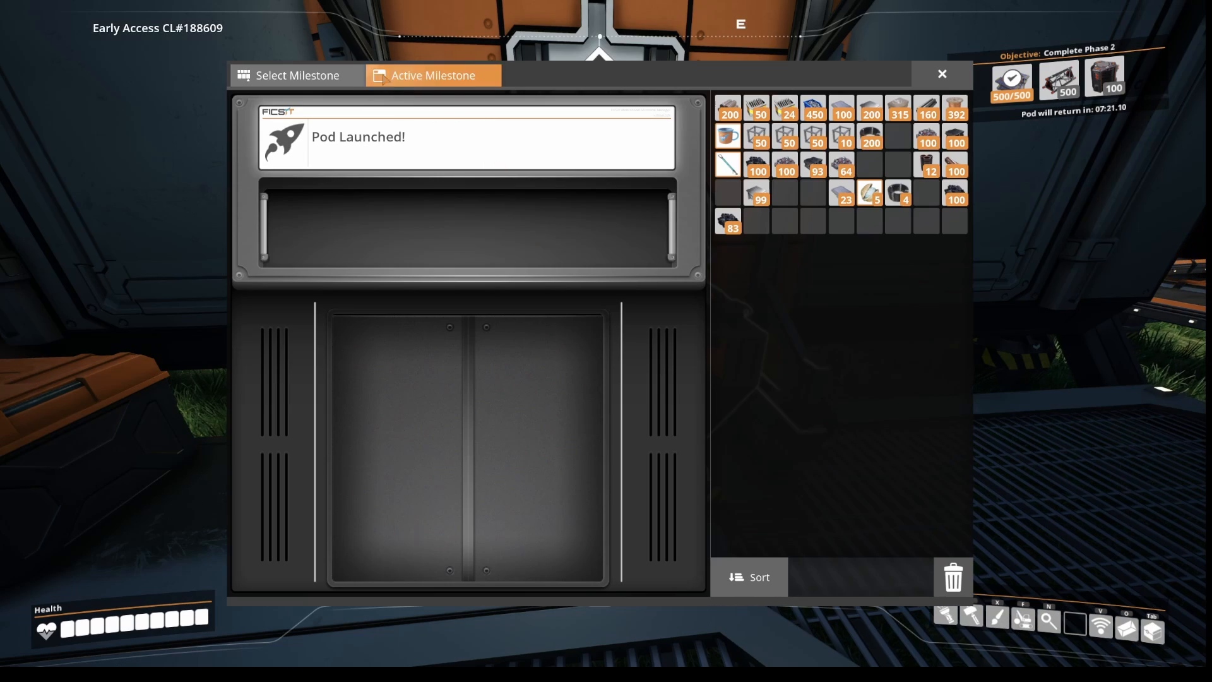
Make Logistics Mk.3 active, deposit all 800 required parts, and launch the pod
left_click(298, 75)
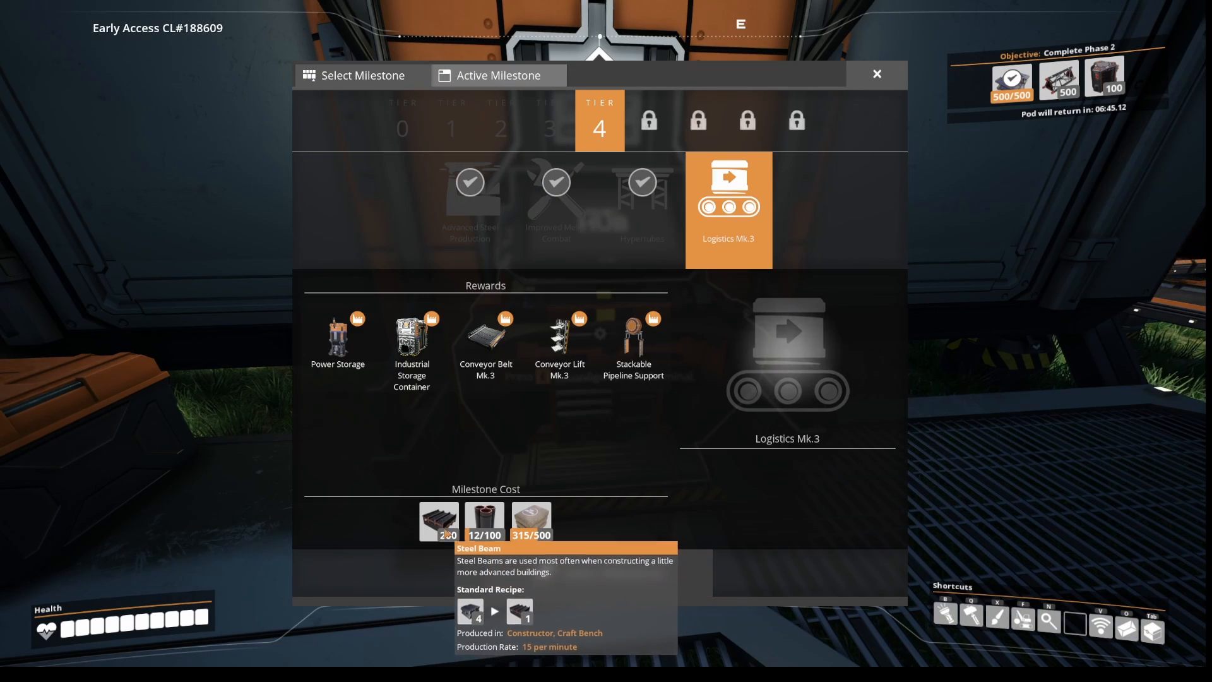
mouse_move(485, 523)
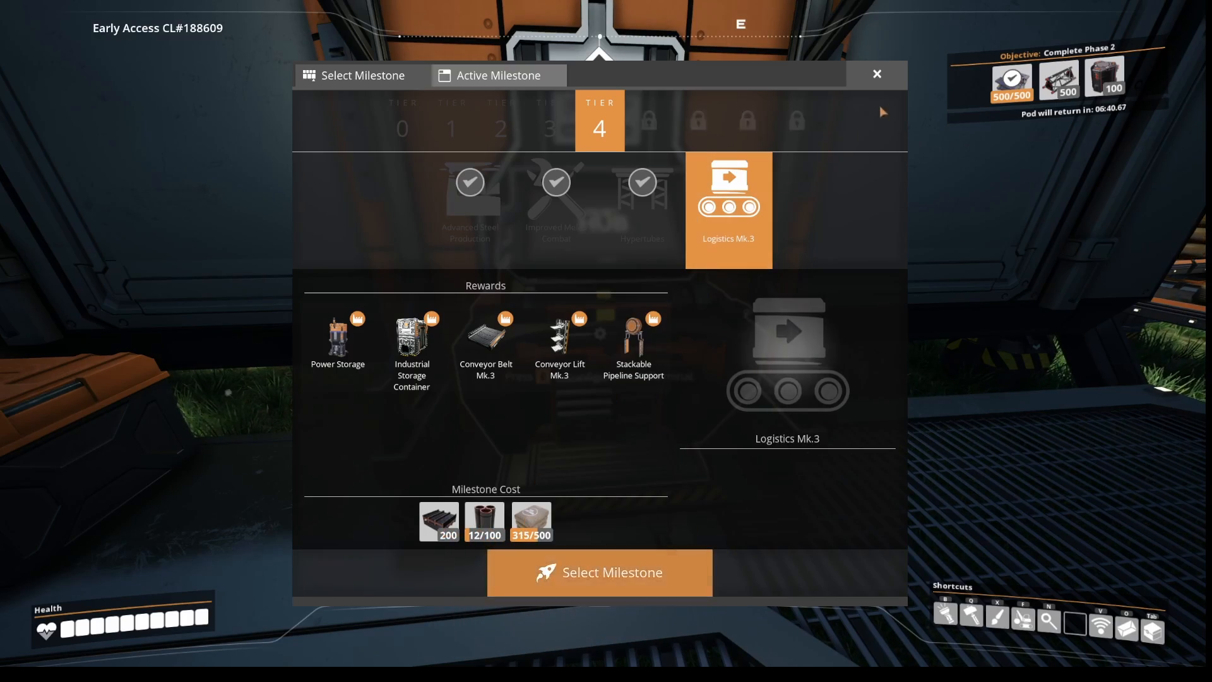
left_click(877, 74)
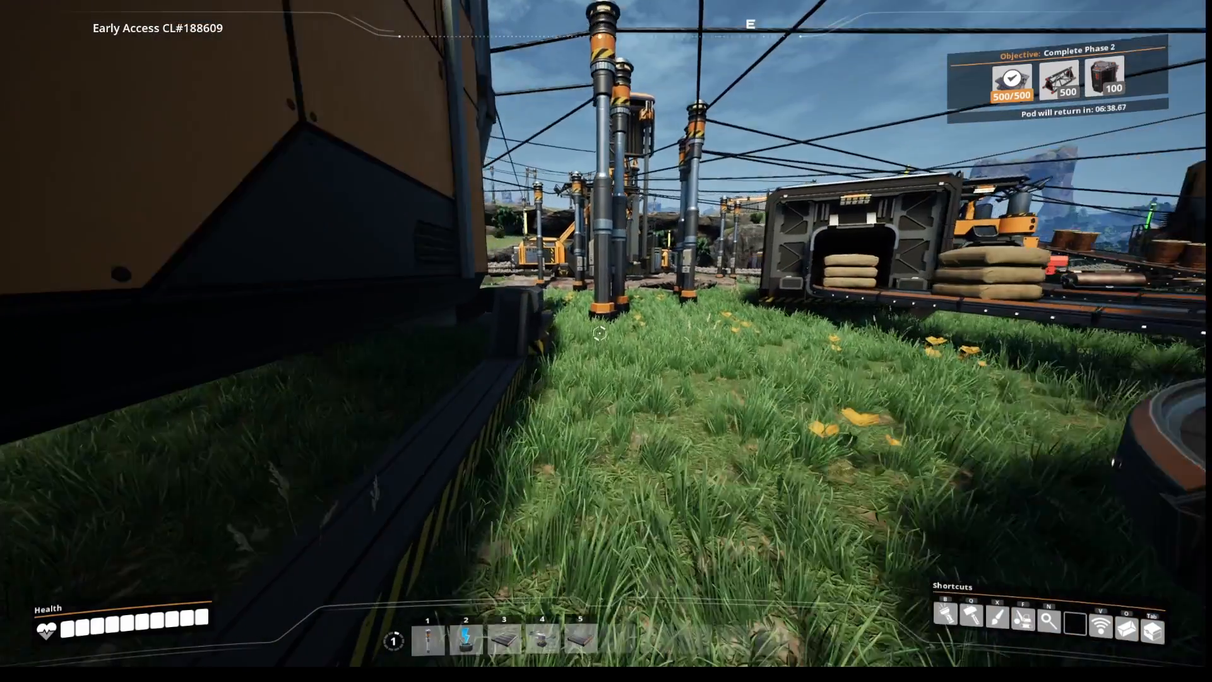
mouse_move(597, 333)
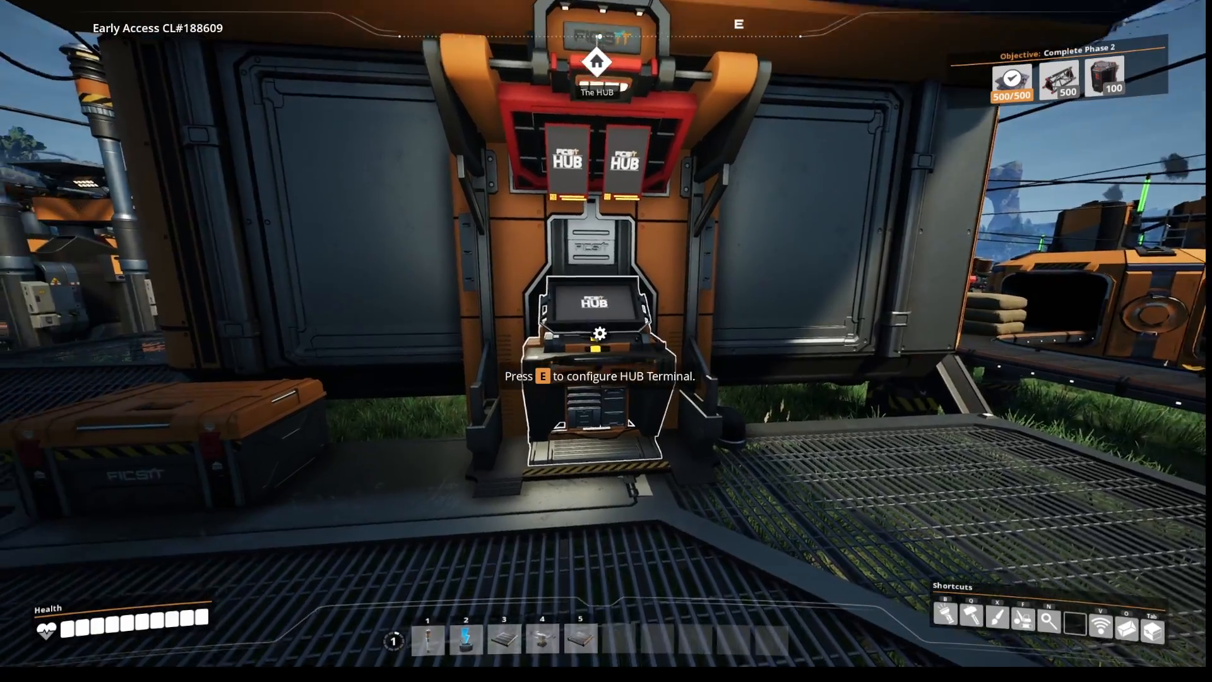
key("e")
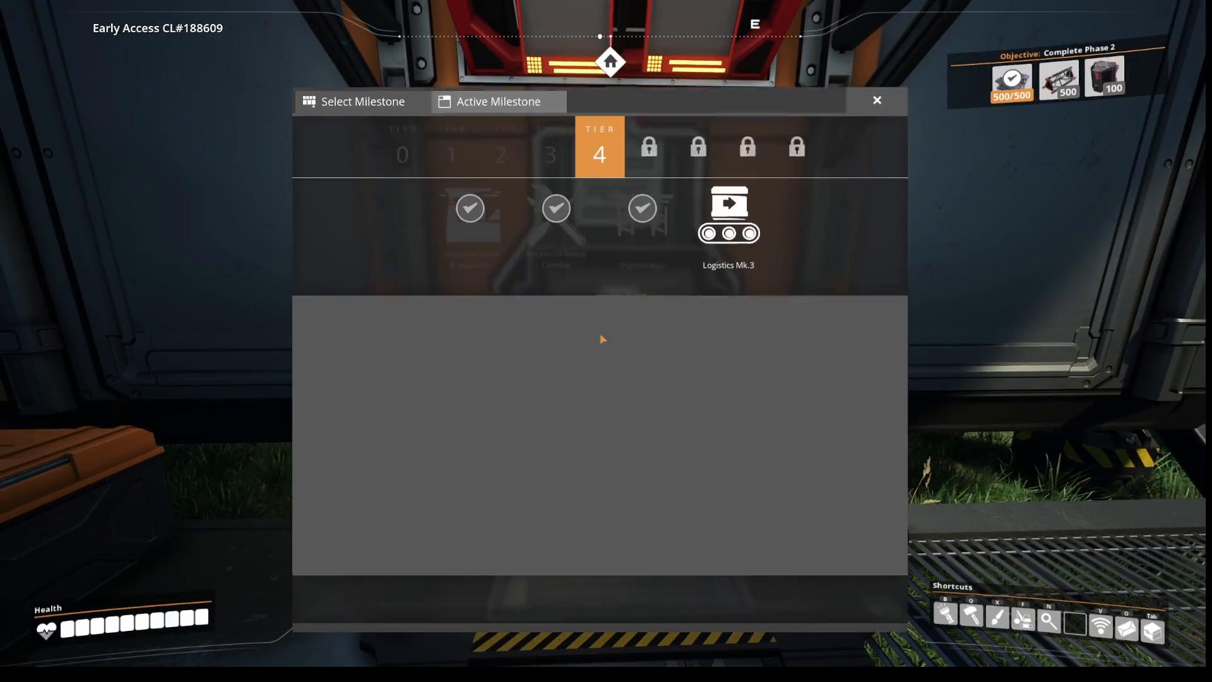
left_click(729, 218)
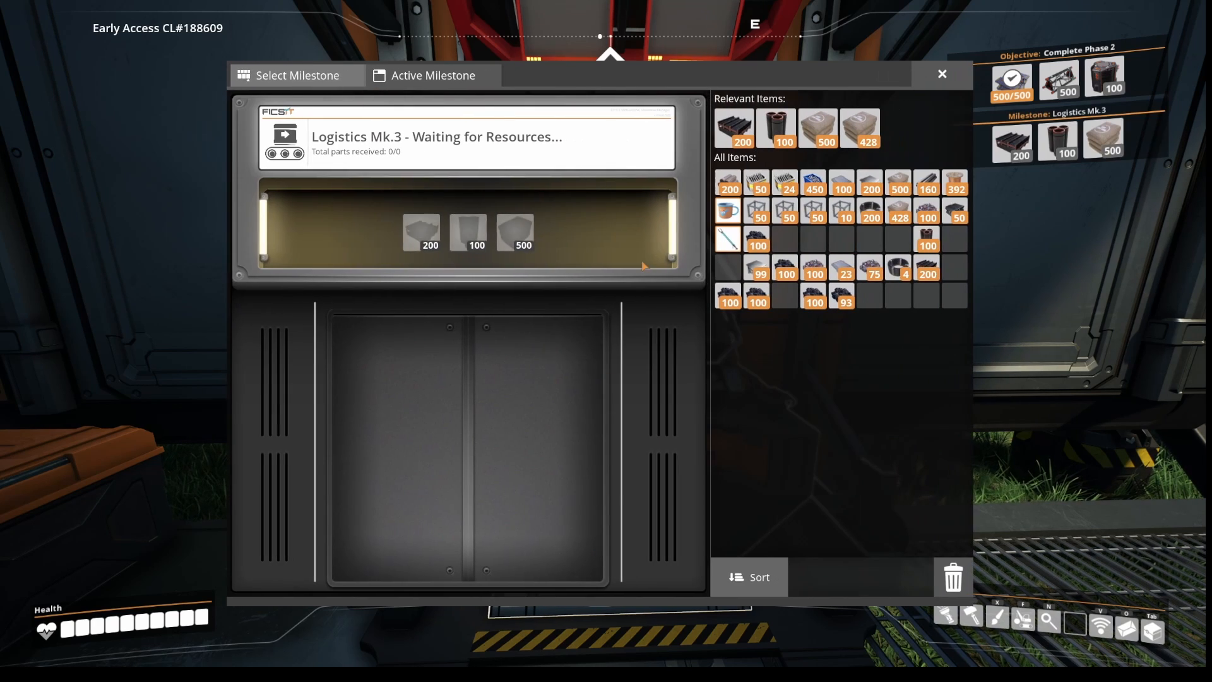
left_click(734, 127)
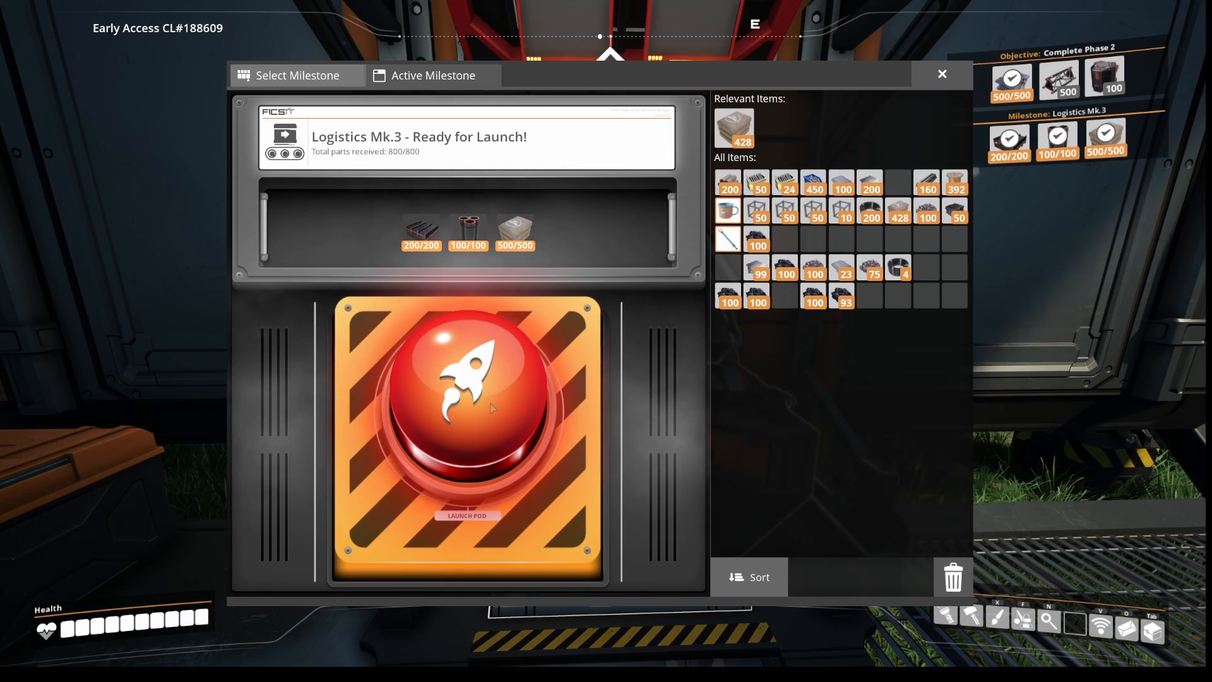
left_click(467, 399)
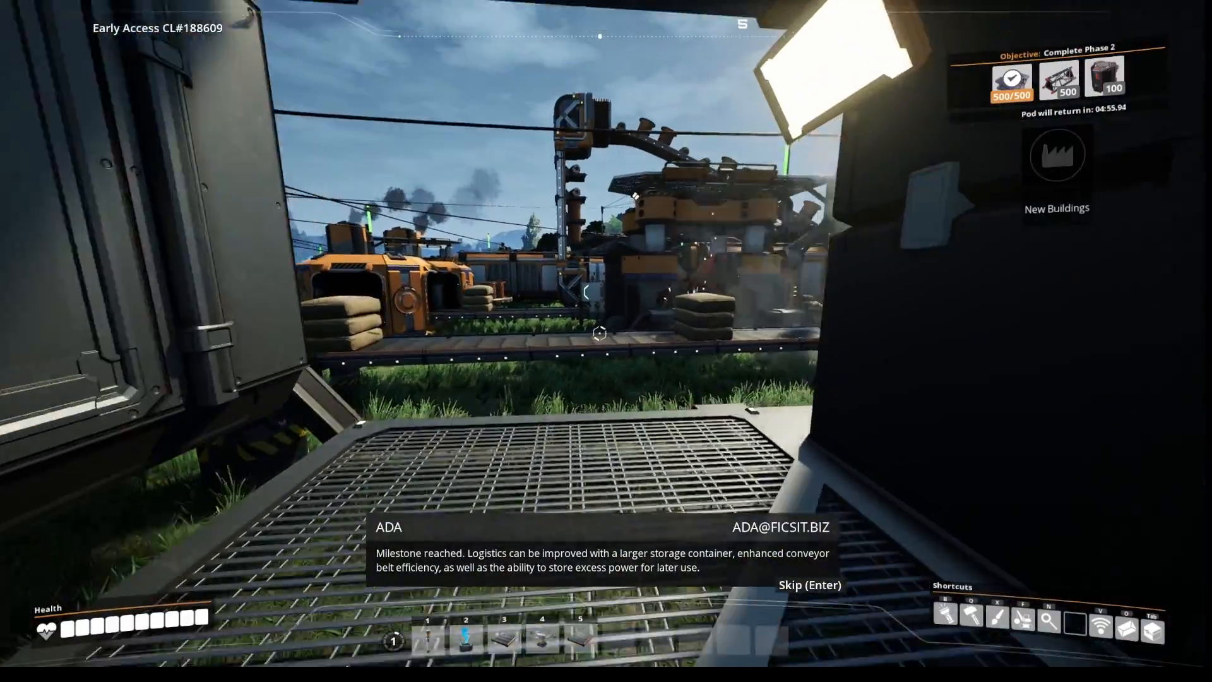
mouse_move(602, 338)
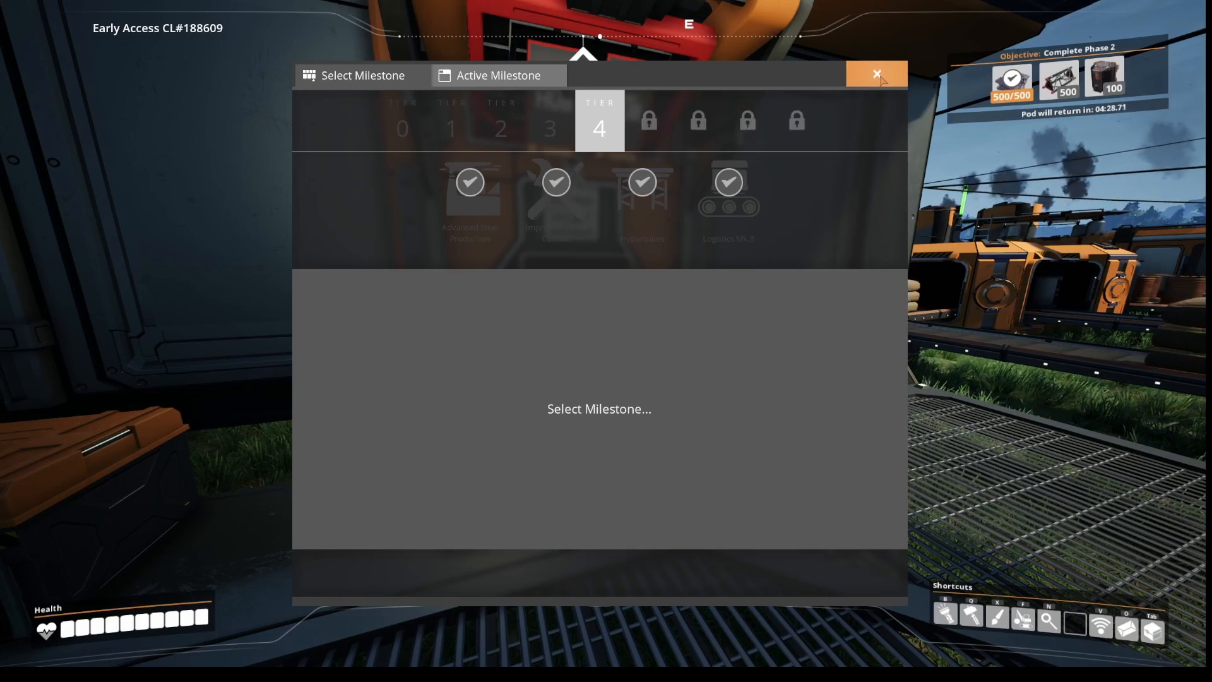
Close the HUB terminal with all four Tier 4 milestones checked
left_click(878, 74)
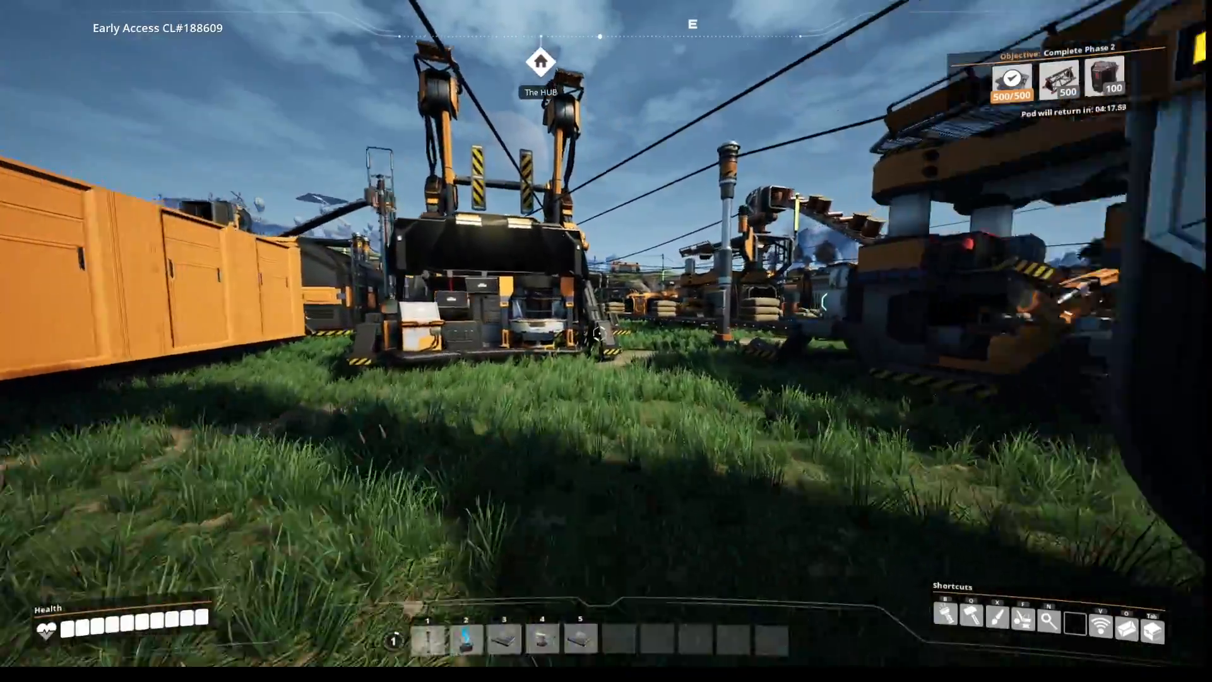
Browse the Build menu's Power, Logistics, Organization and Architecture categories, viewing Power Storage and Conveyor Belt Mk.3
key("q")
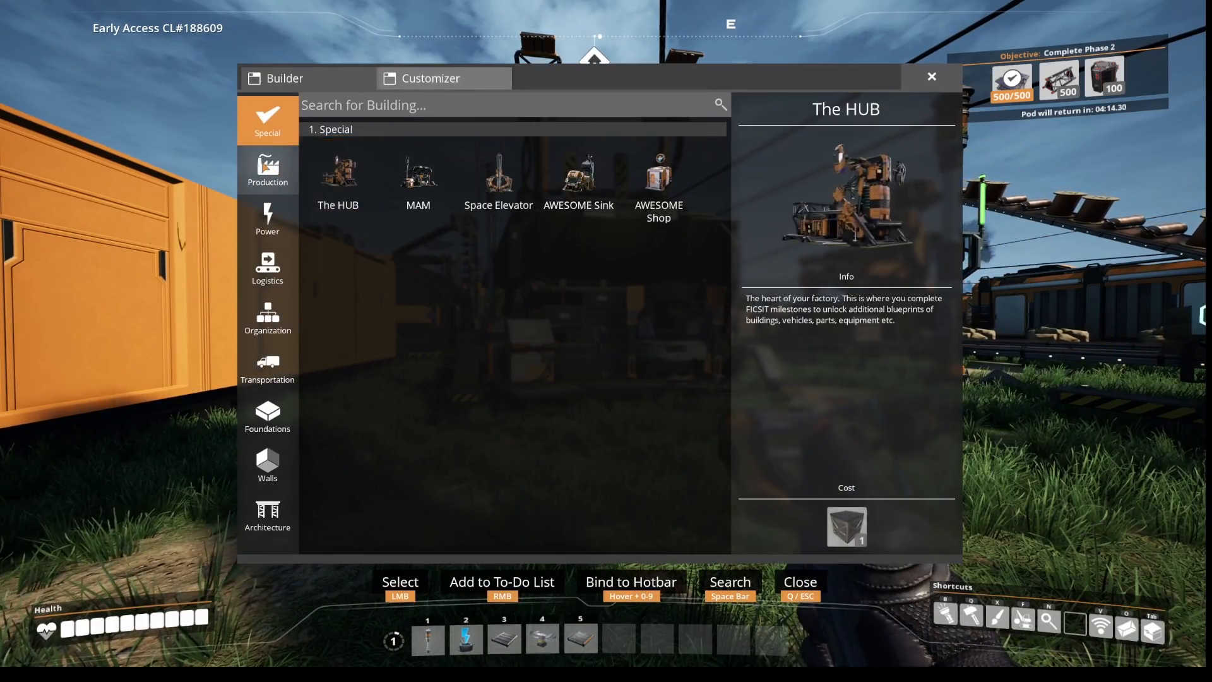
left_click(267, 219)
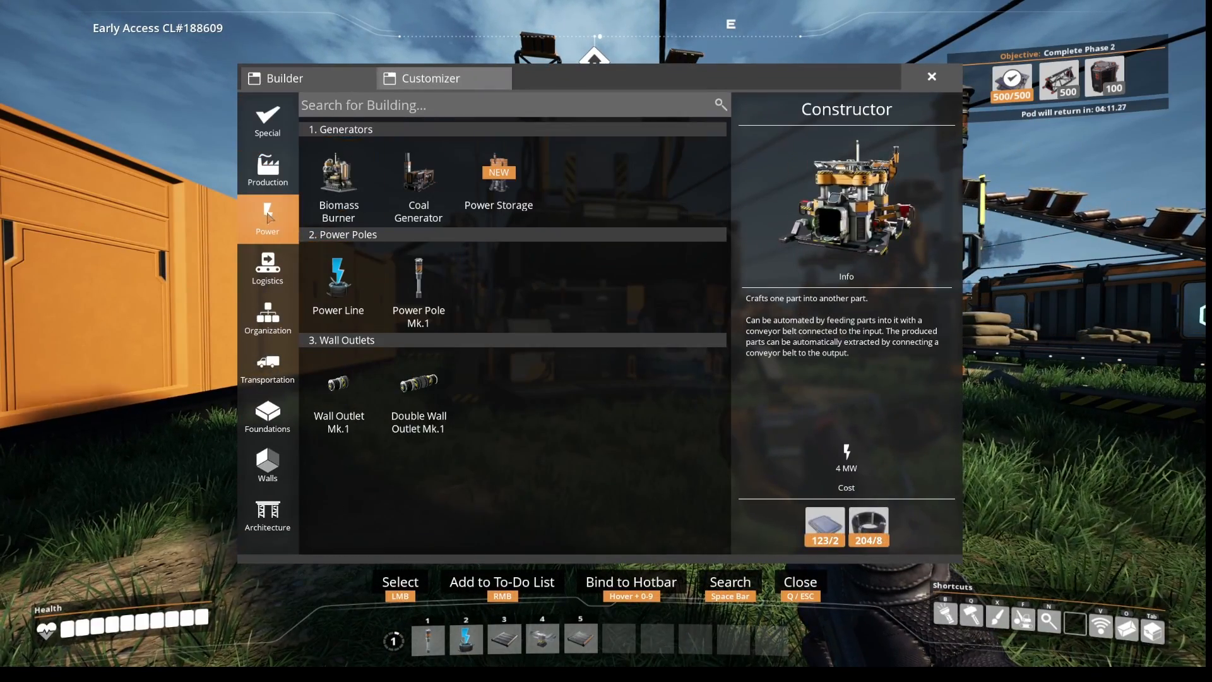
left_click(499, 182)
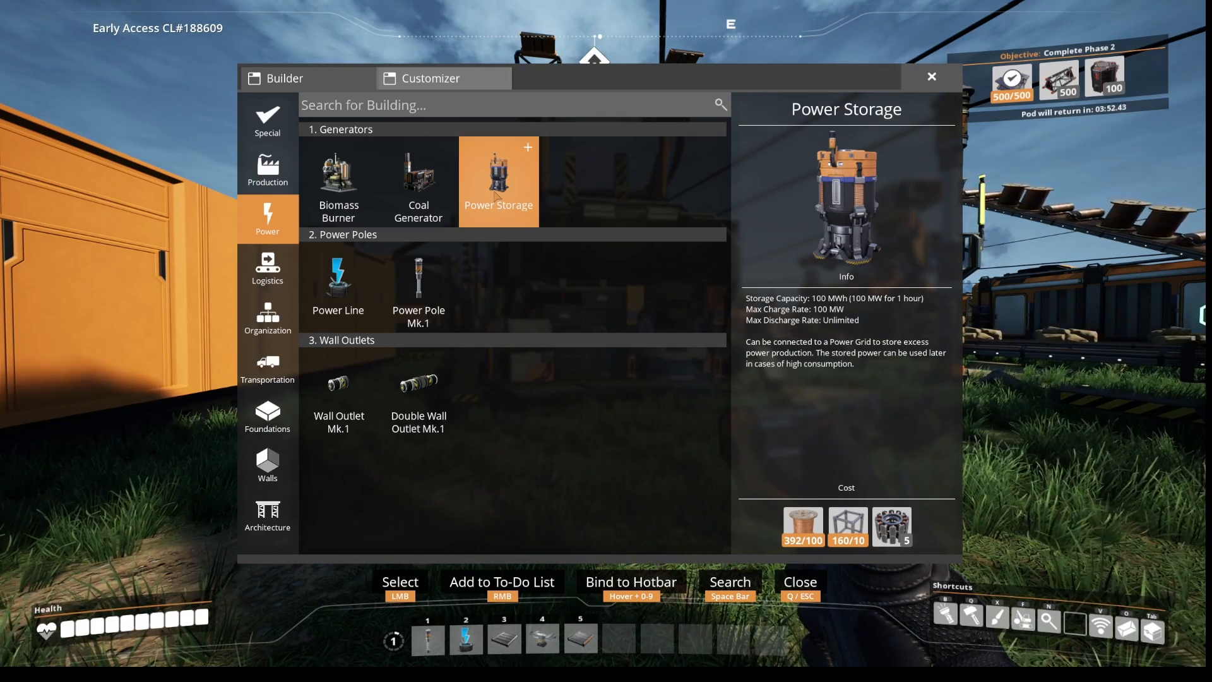
left_click(267, 269)
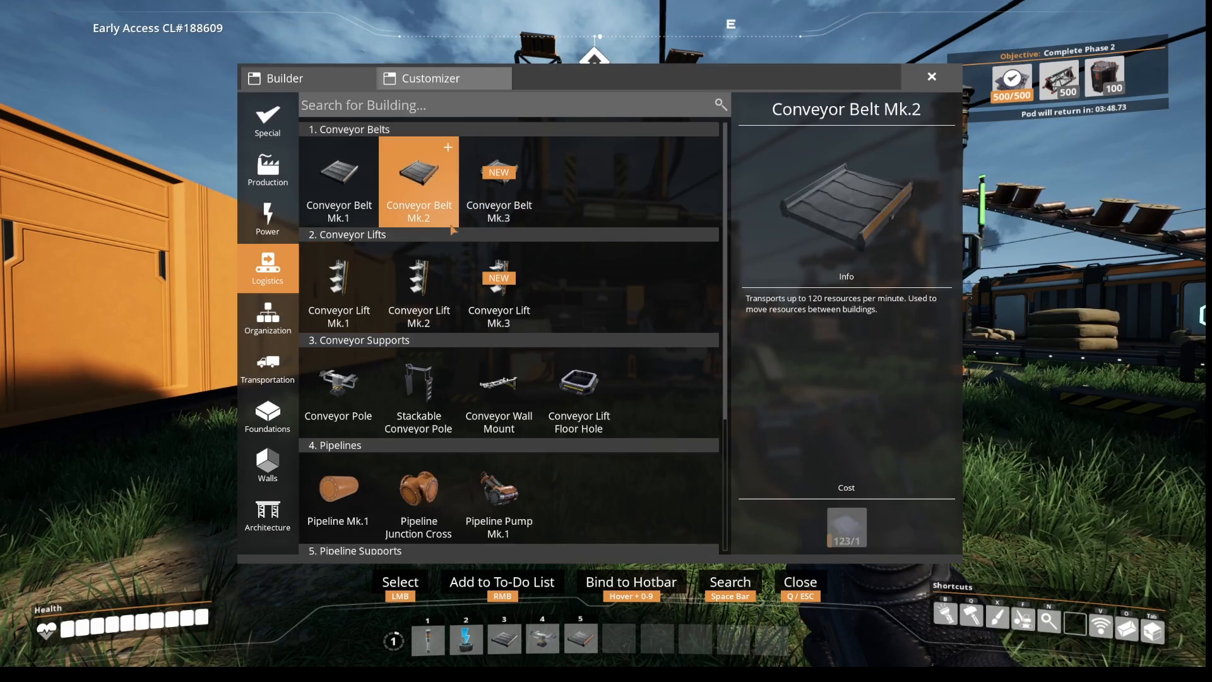
left_click(498, 177)
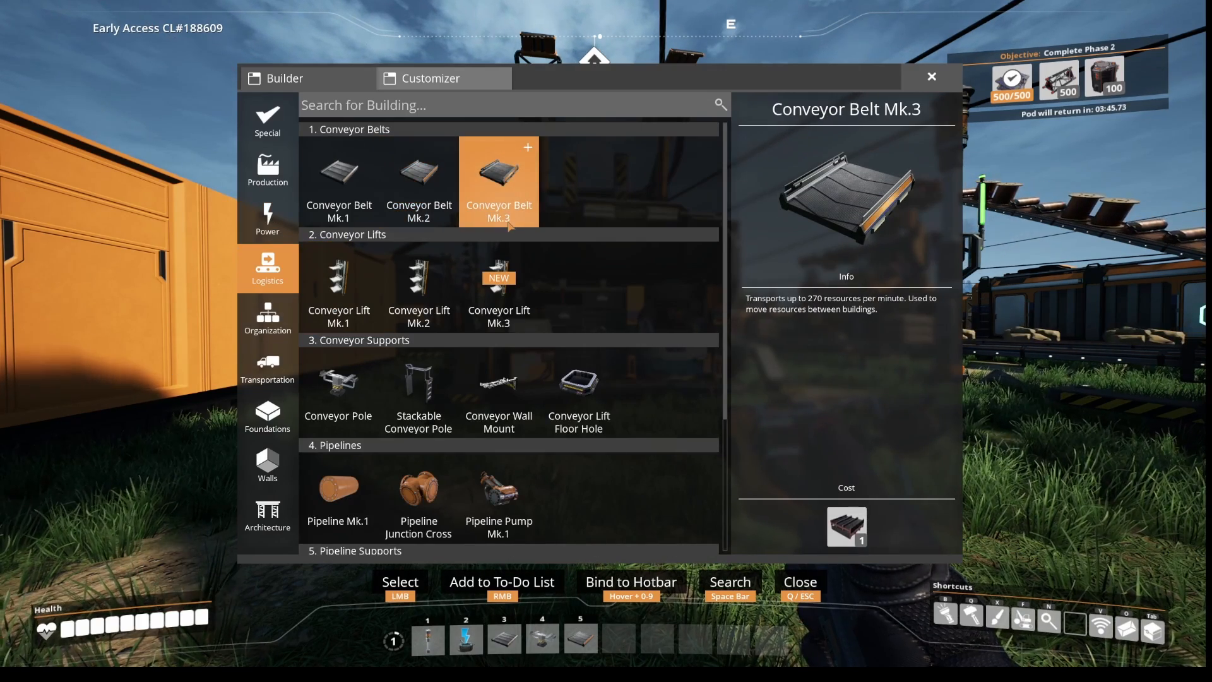
left_click(268, 317)
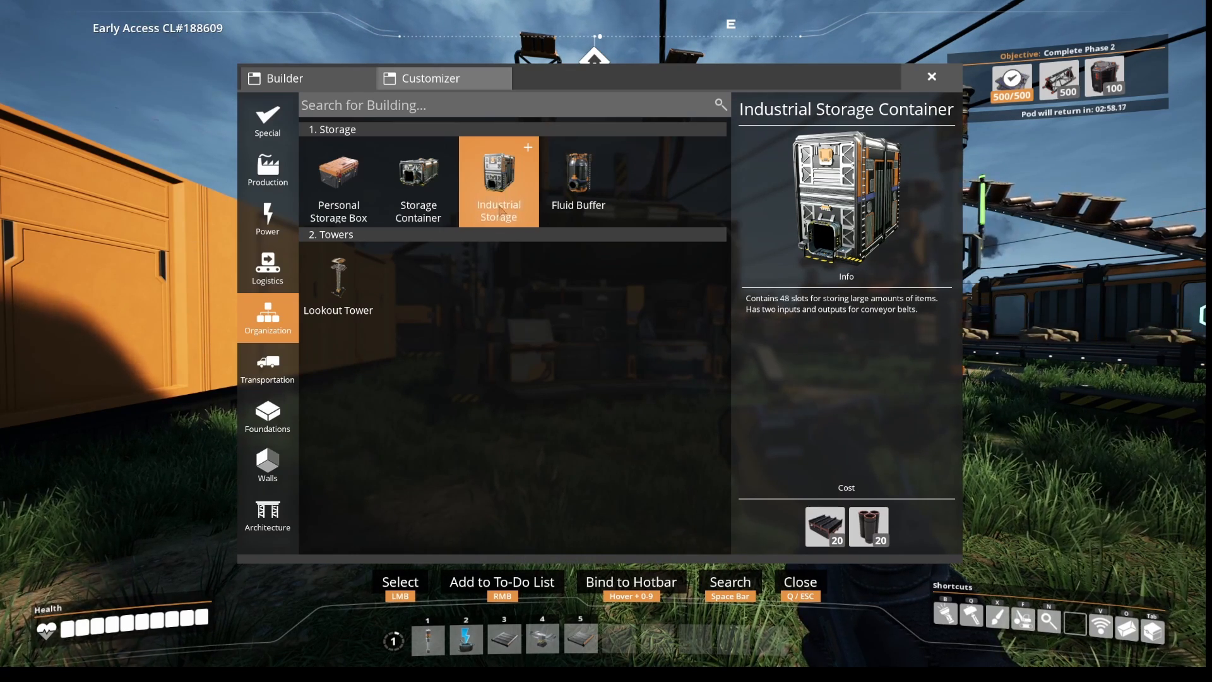
left_click(268, 516)
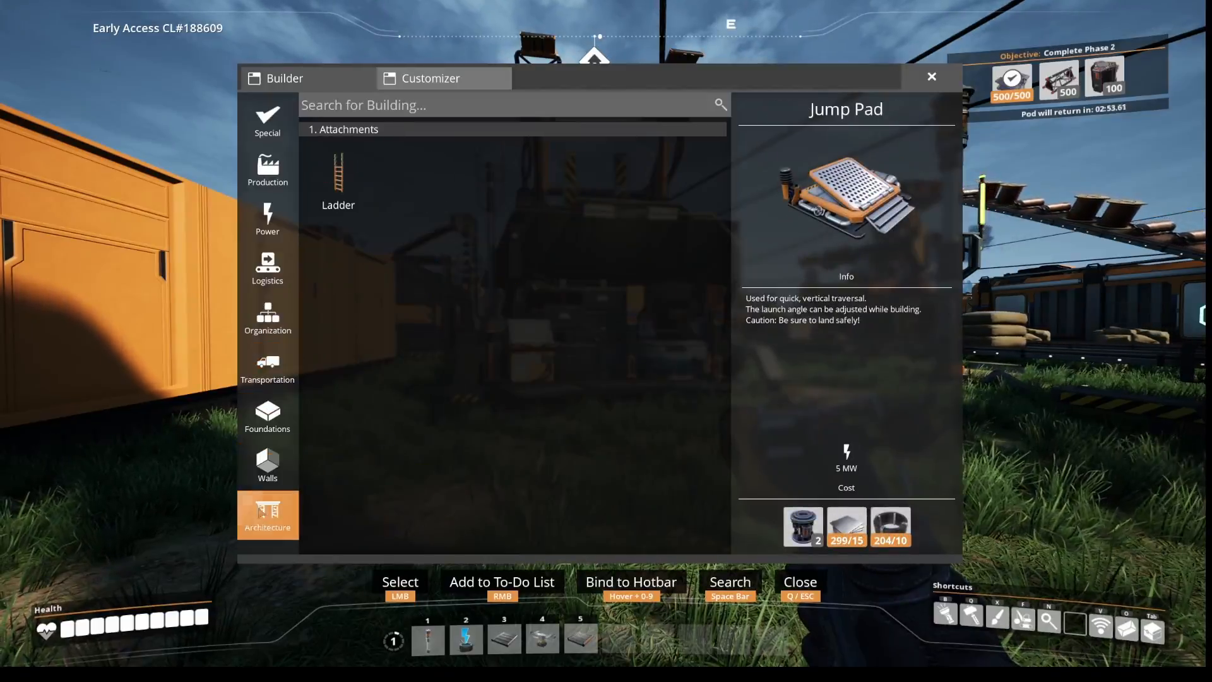
Close the Build menu to return to the world near the base
key("Escape")
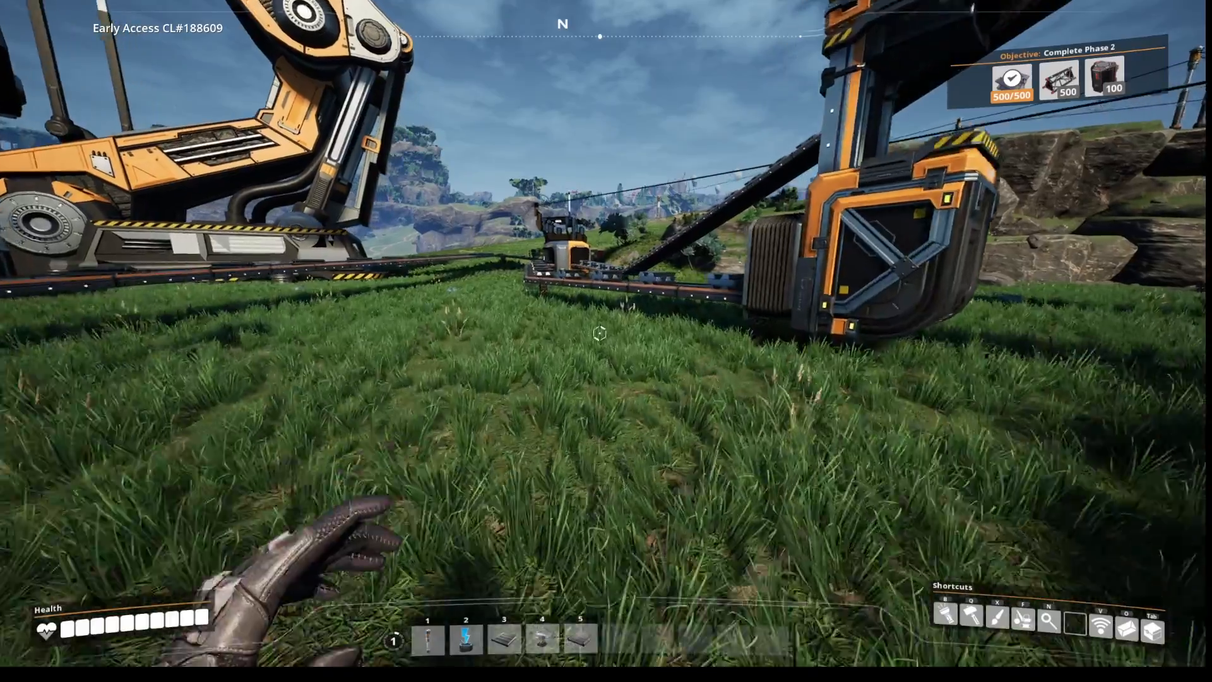
mouse_move(597, 336)
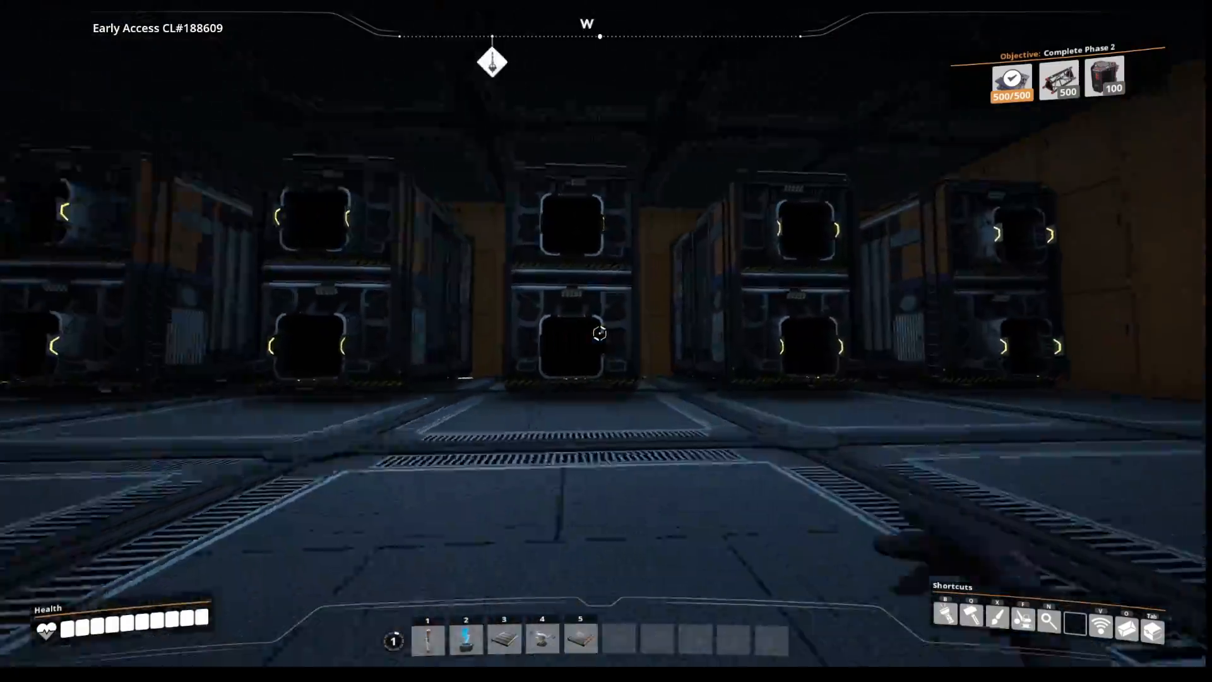
Open one of the new industrial storage containers, confirm it is empty, and close it
left_click(595, 338)
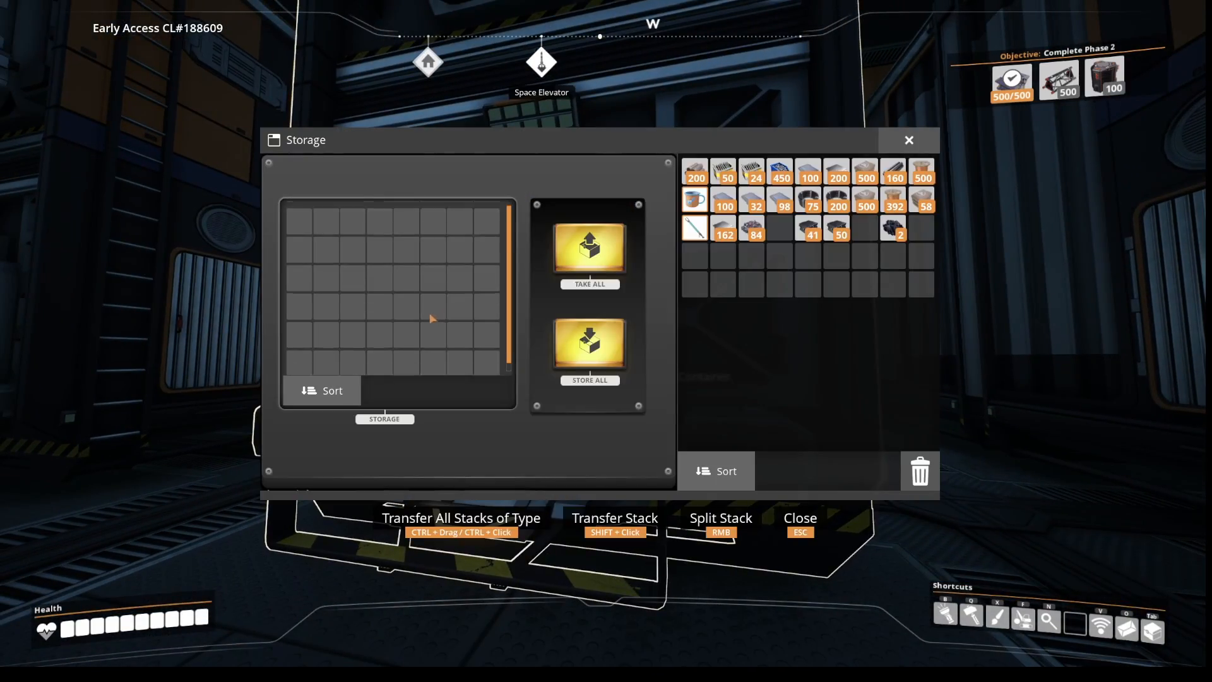
left_click(909, 140)
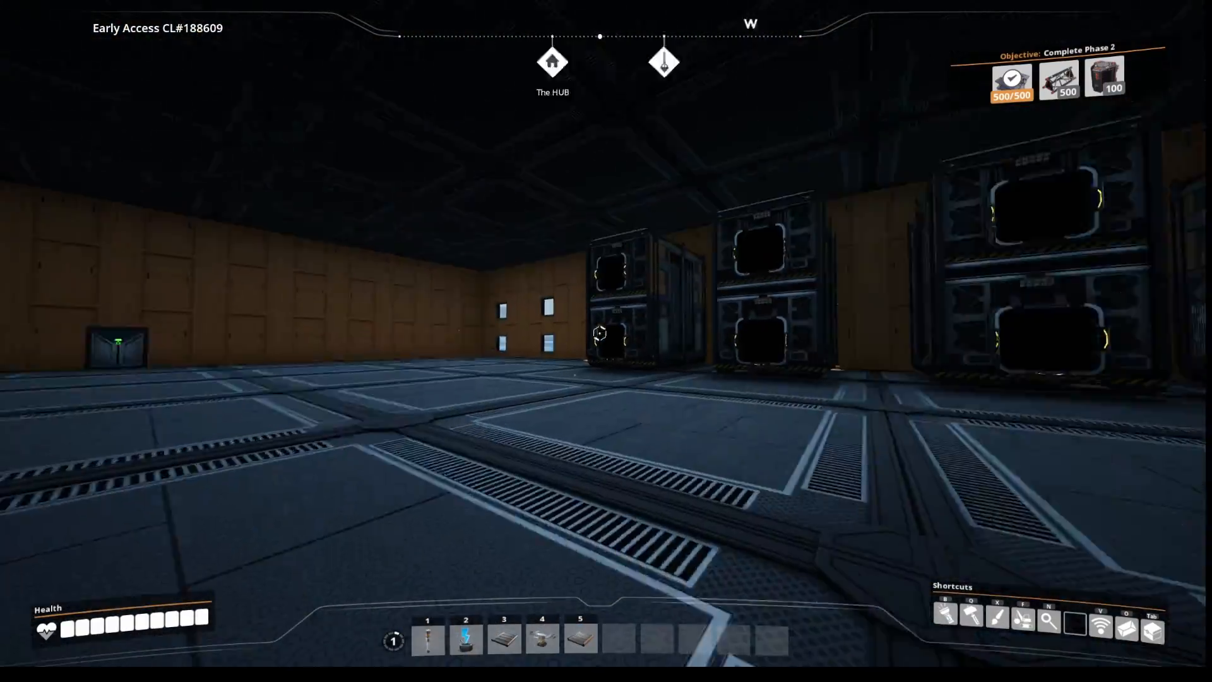
mouse_move(600, 332)
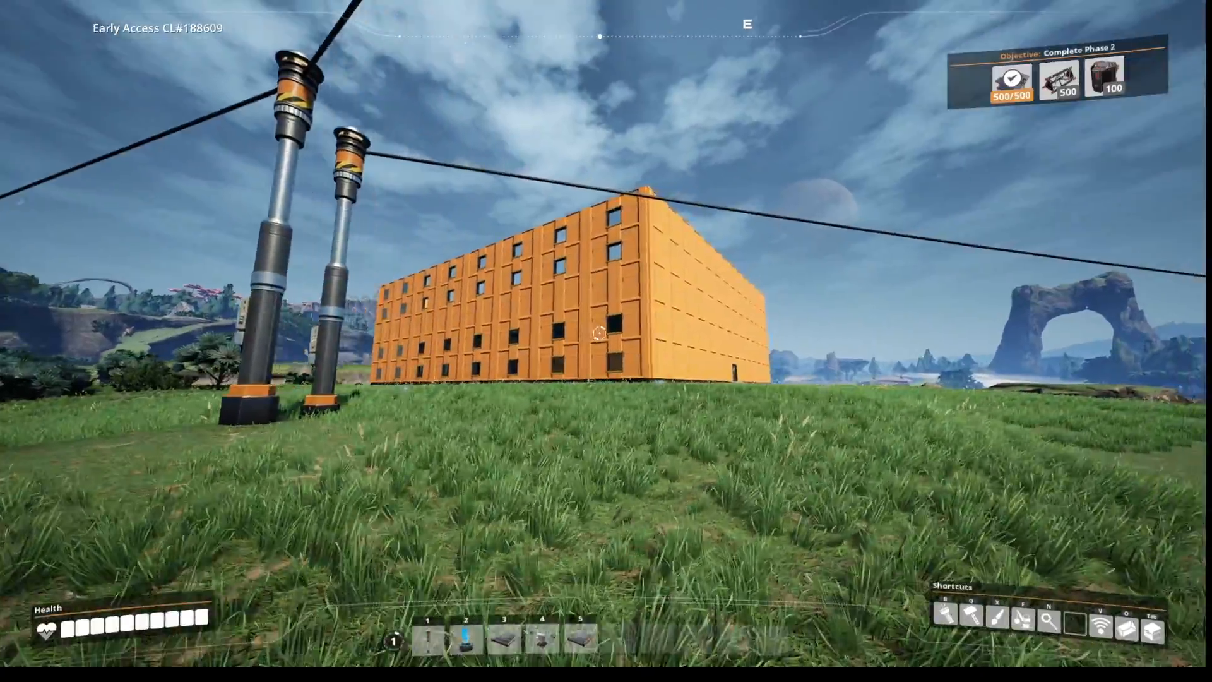
mouse_move(599, 335)
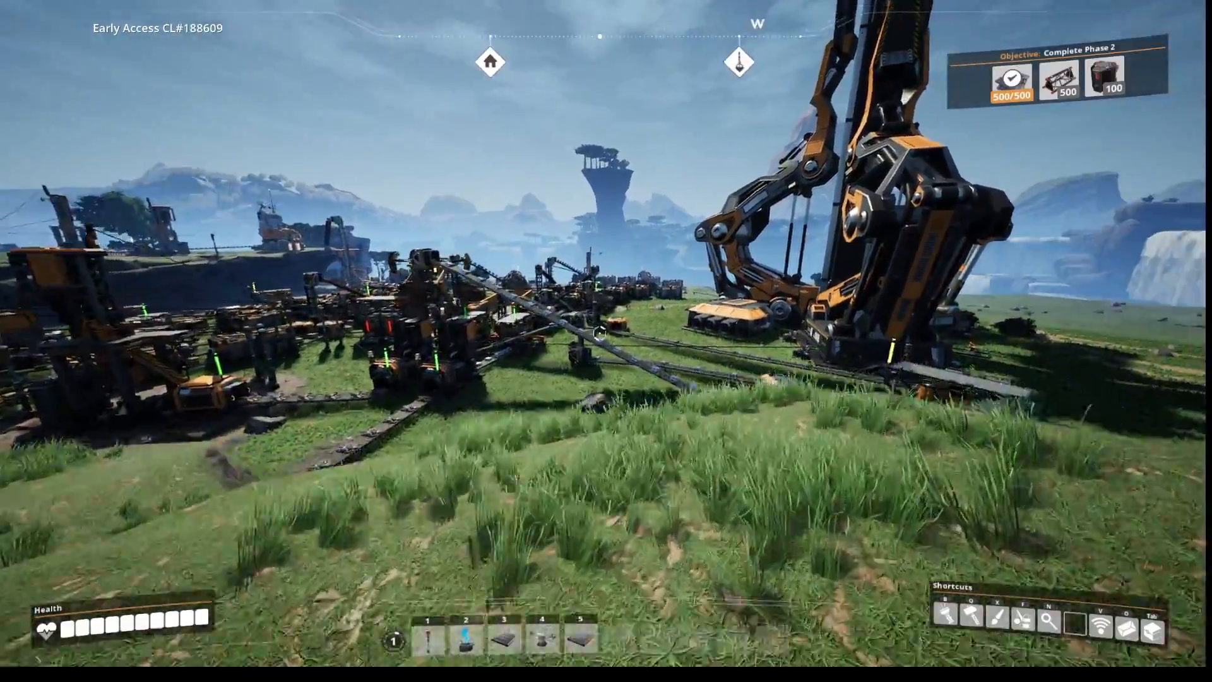
mouse_move(597, 342)
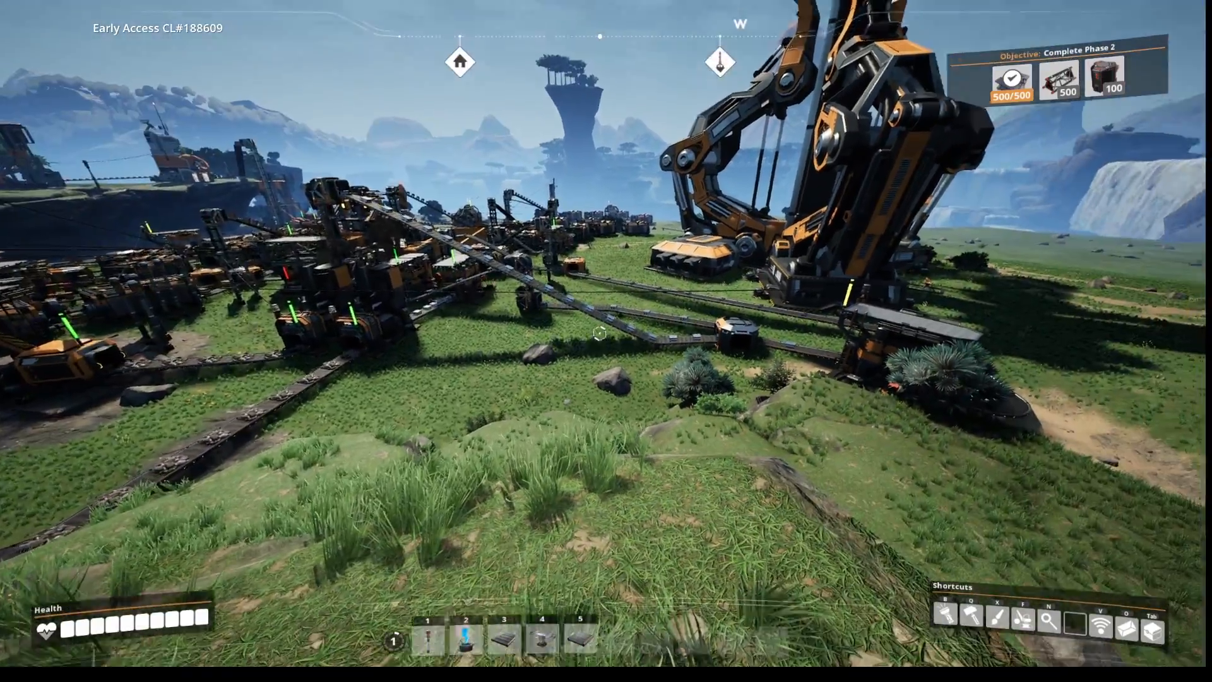
mouse_move(597, 334)
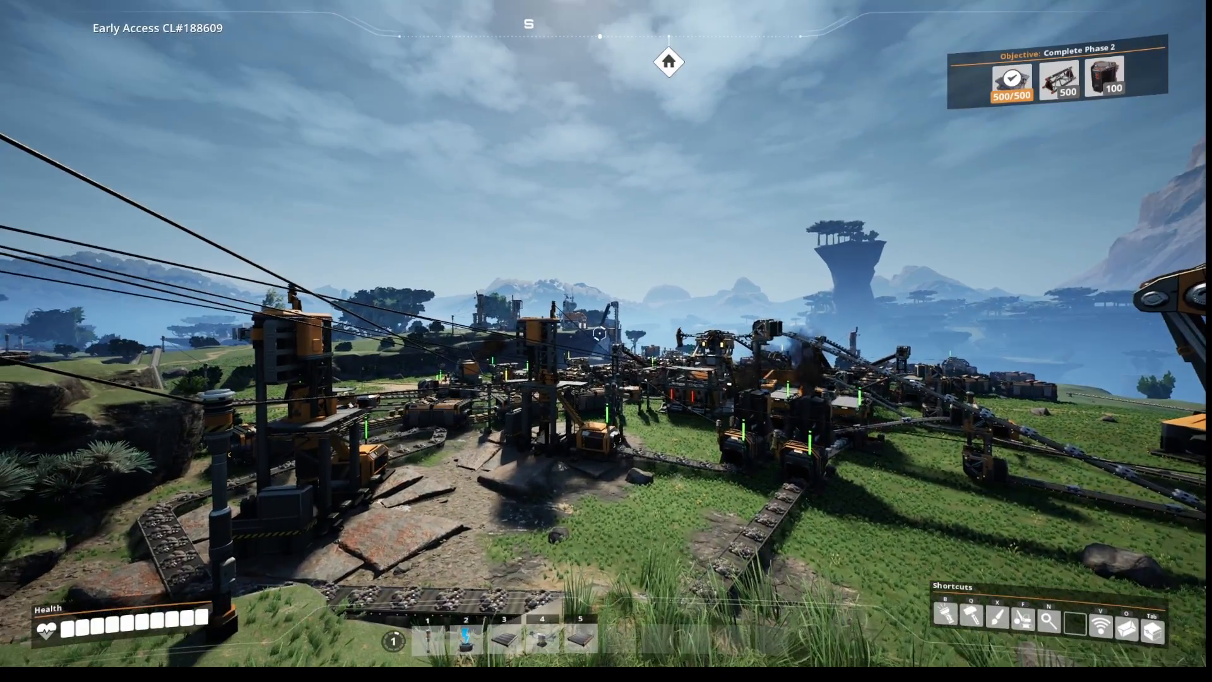
Bring up the pause menu after looking around the factory
key("Escape")
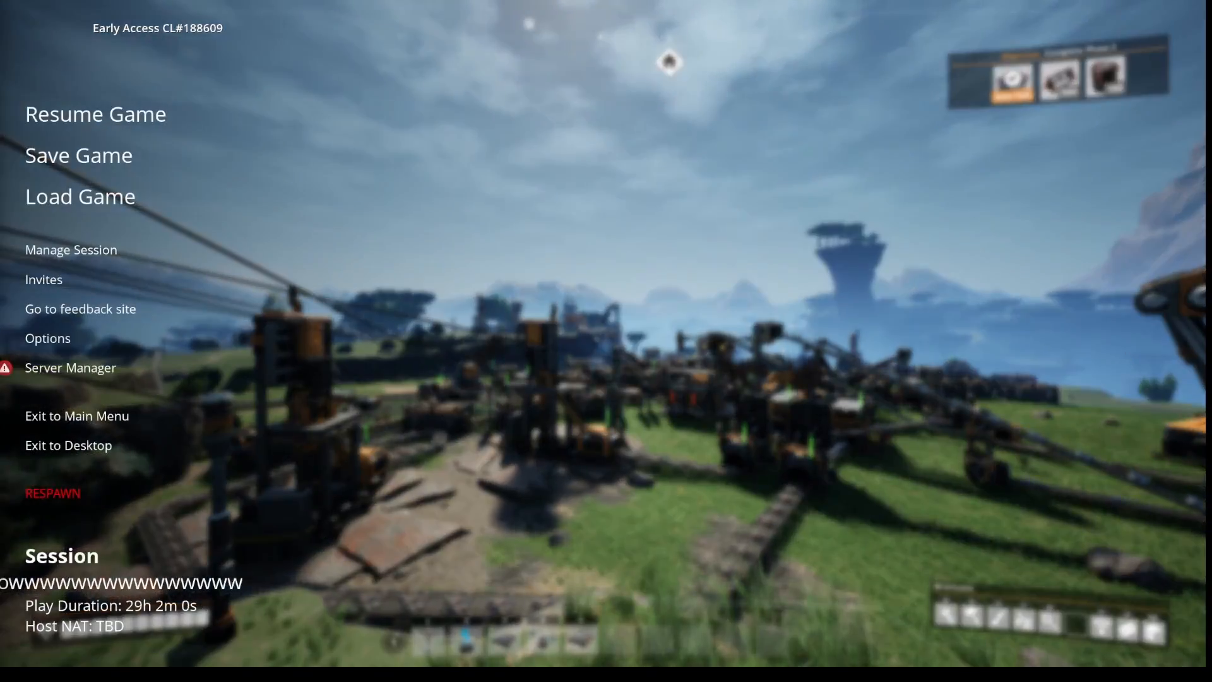